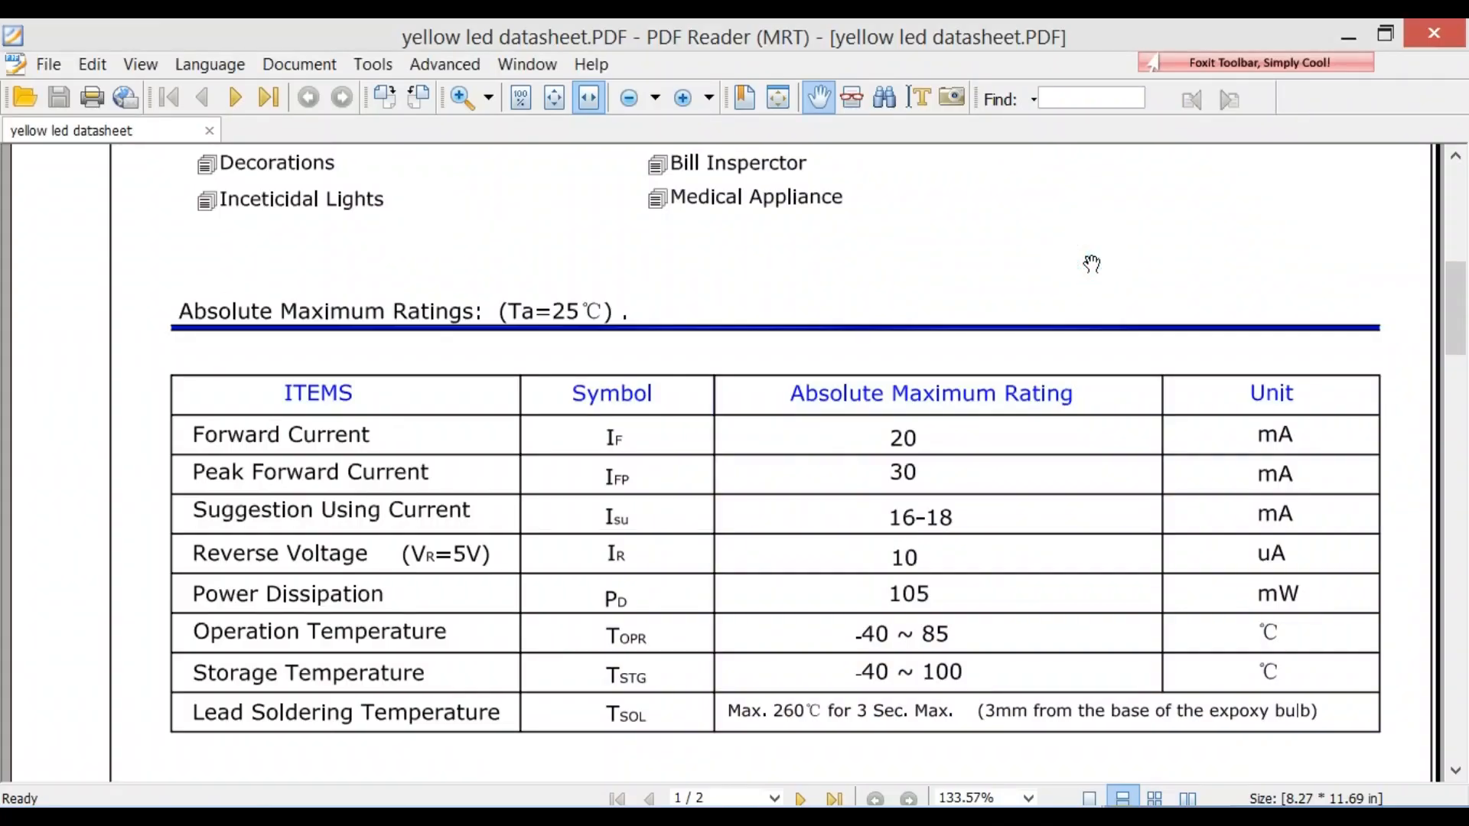
Switch to ISIS Professional, run the simulation, and press the circuit's push button
scroll("down", 3)
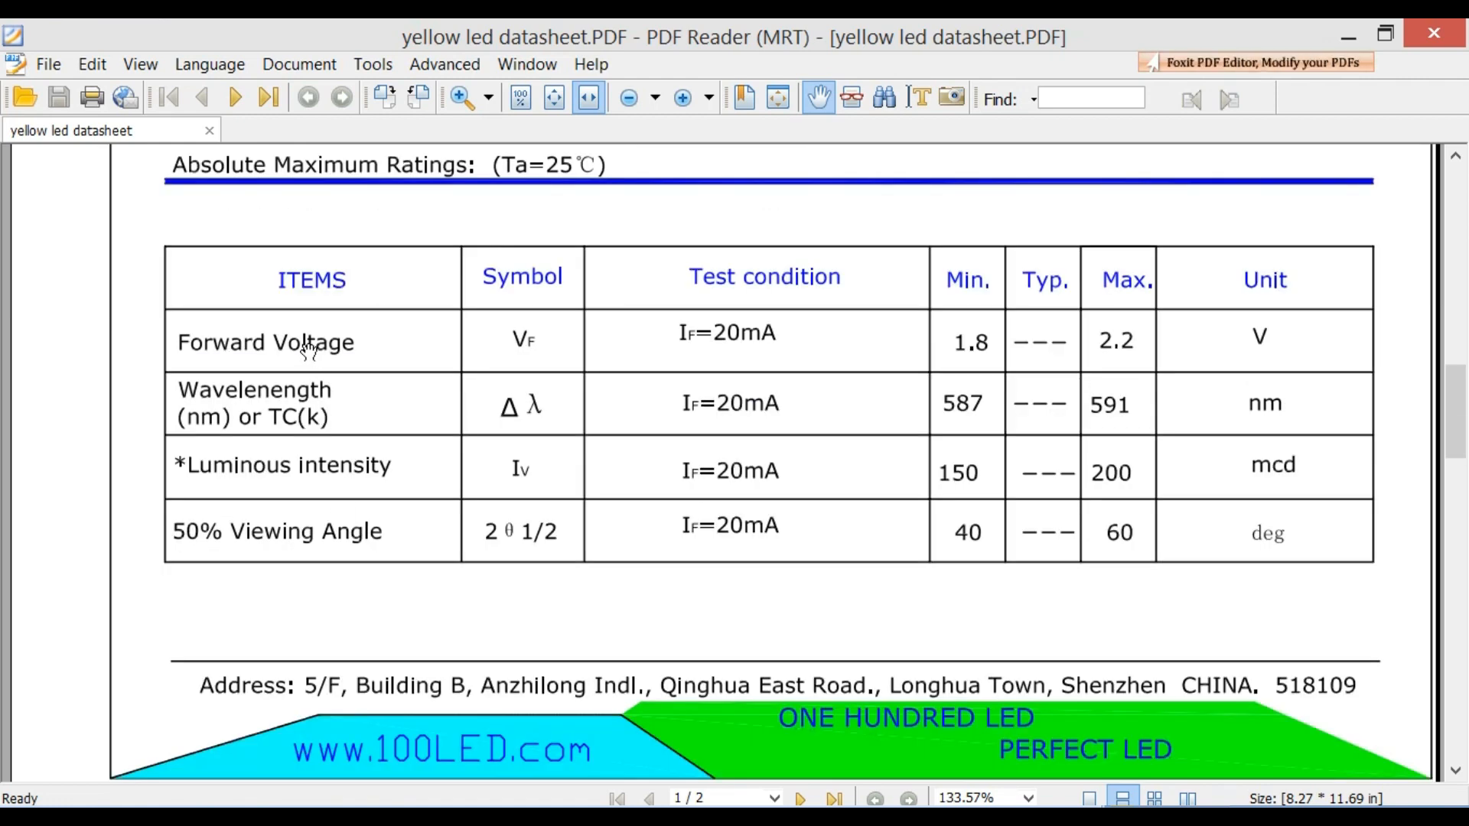
mouse_move(981, 351)
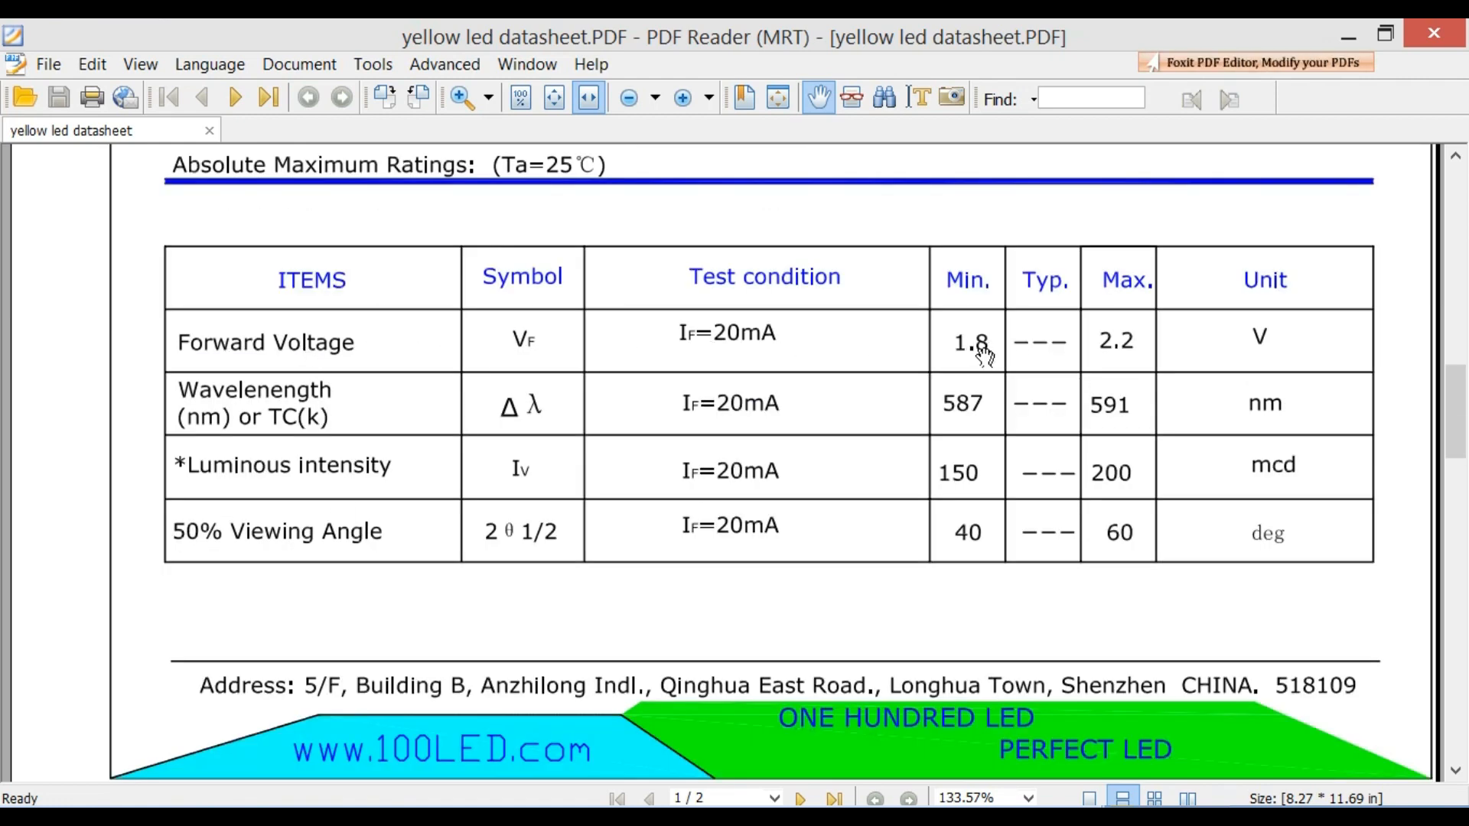
scroll("up", 3)
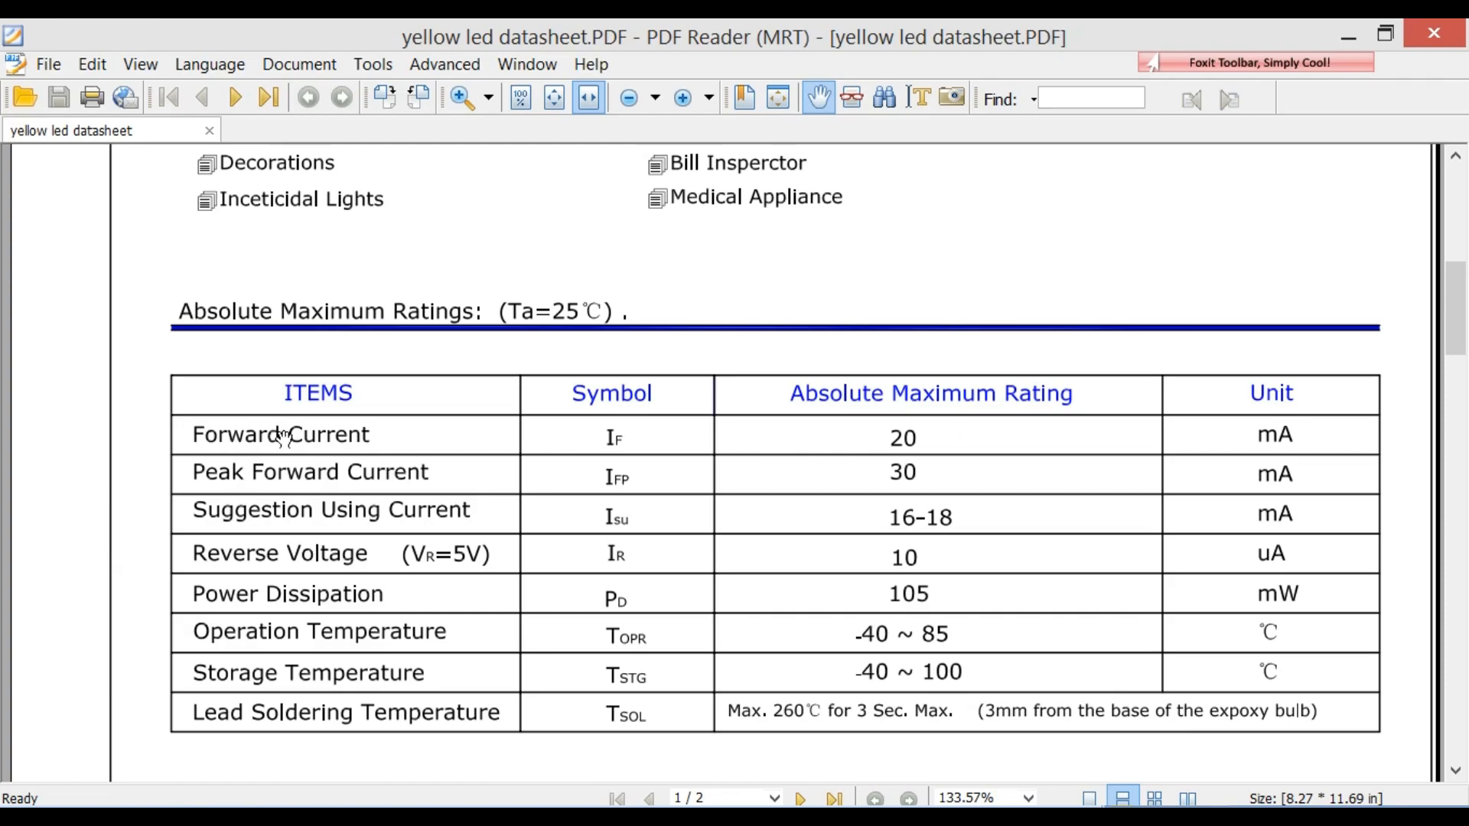
key("alt+tab")
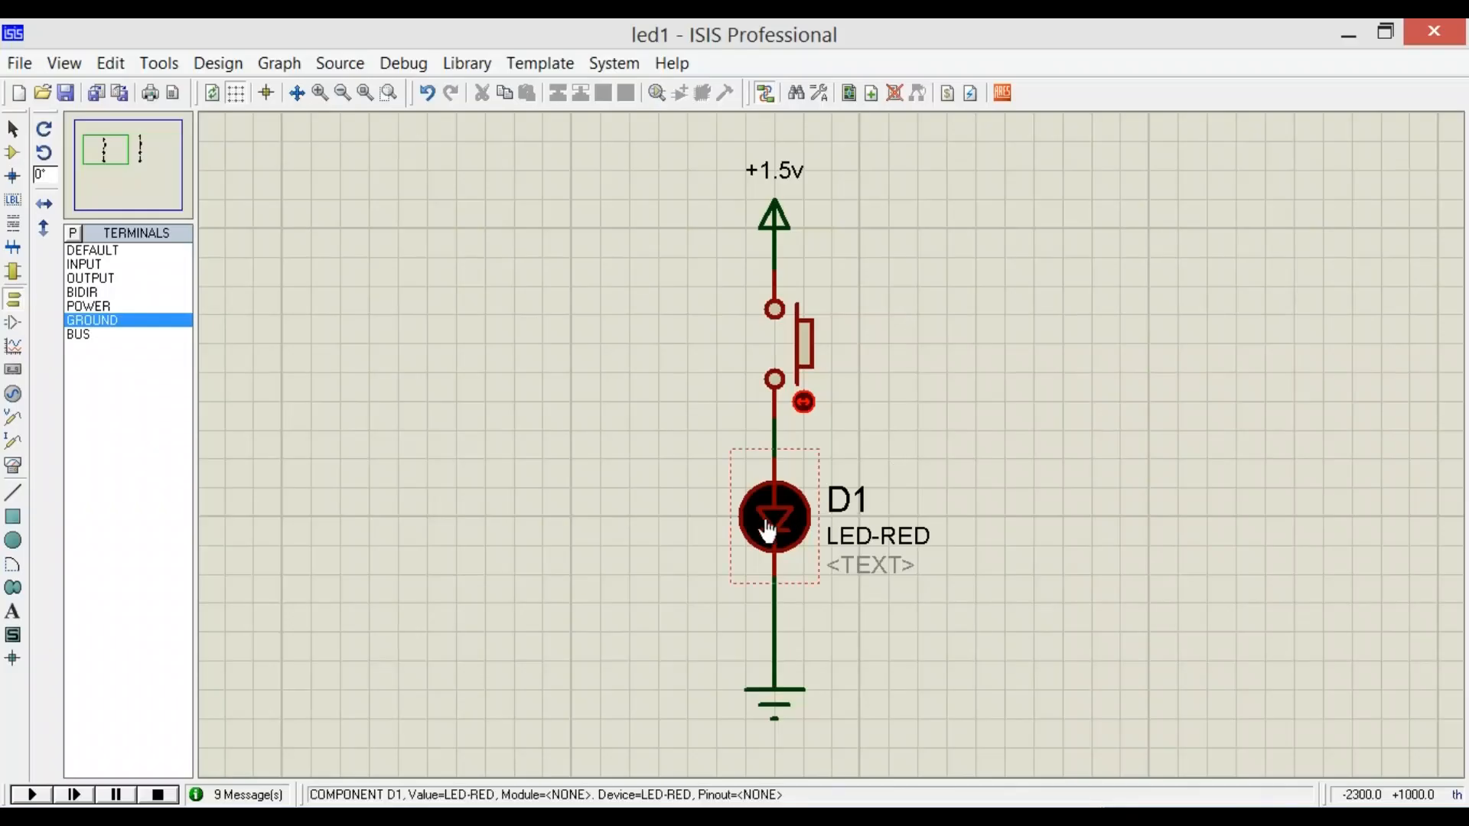
mouse_move(773, 525)
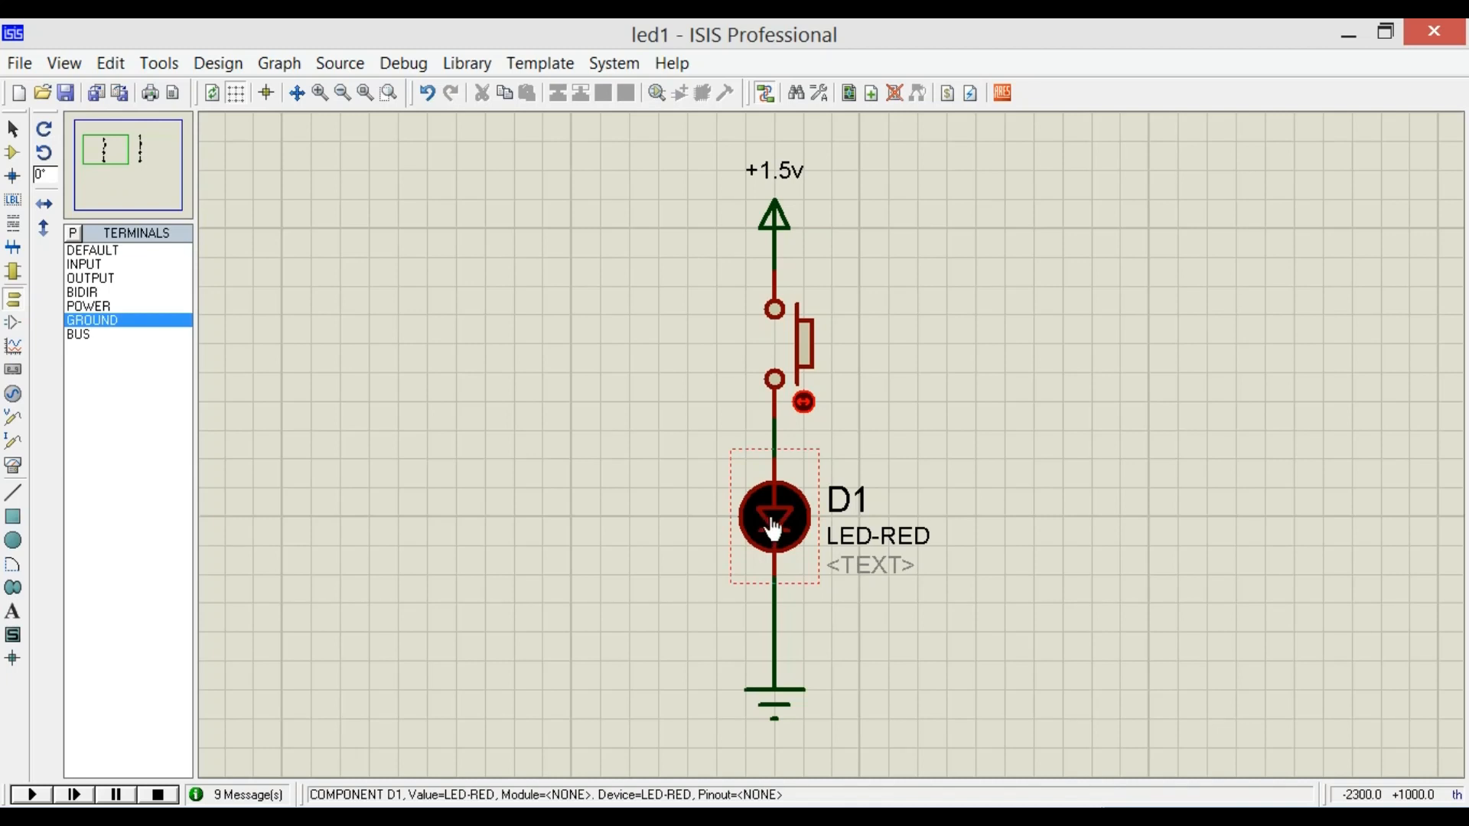
left_click(773, 171)
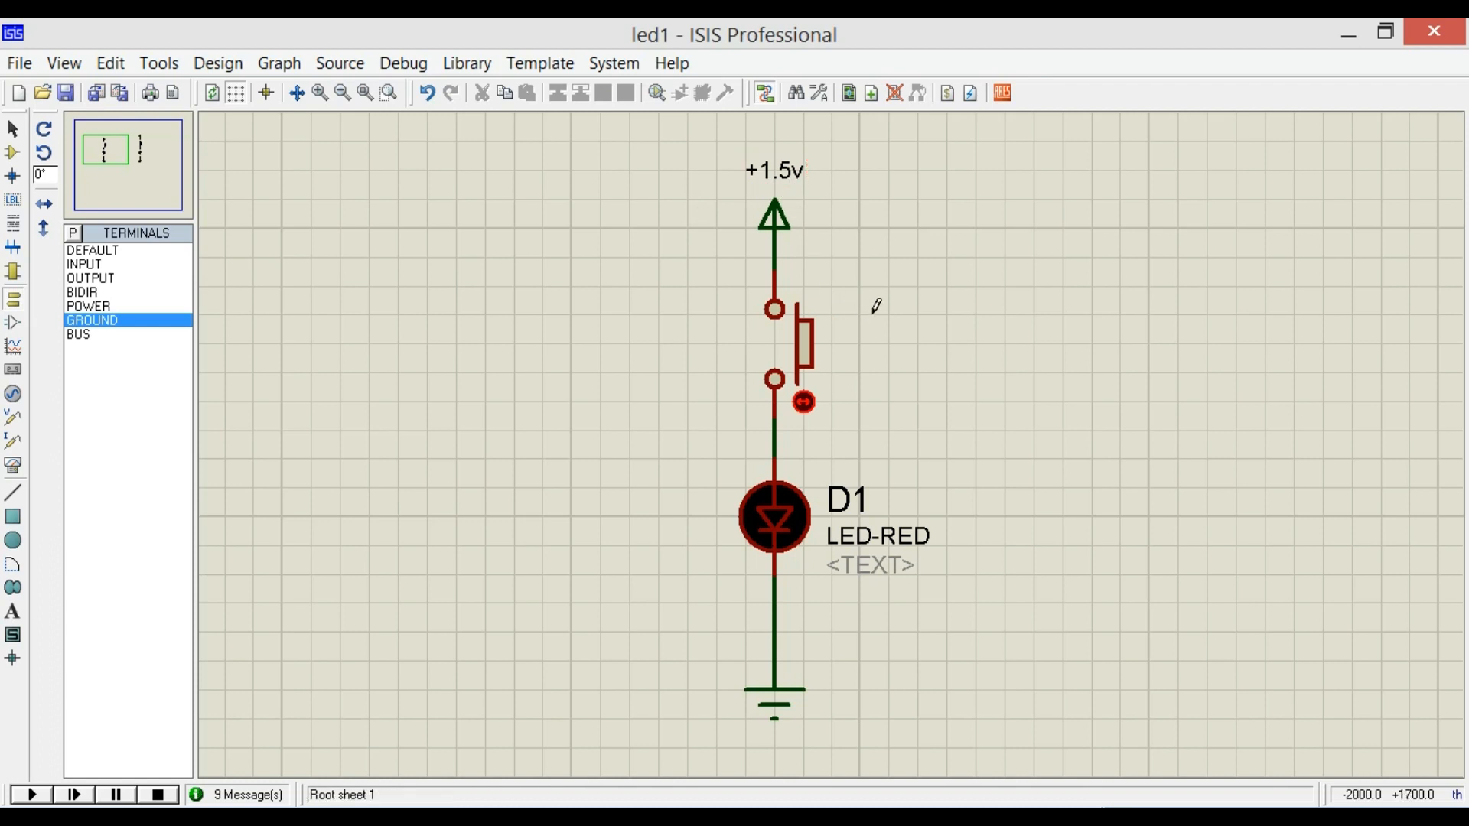
left_click(801, 360)
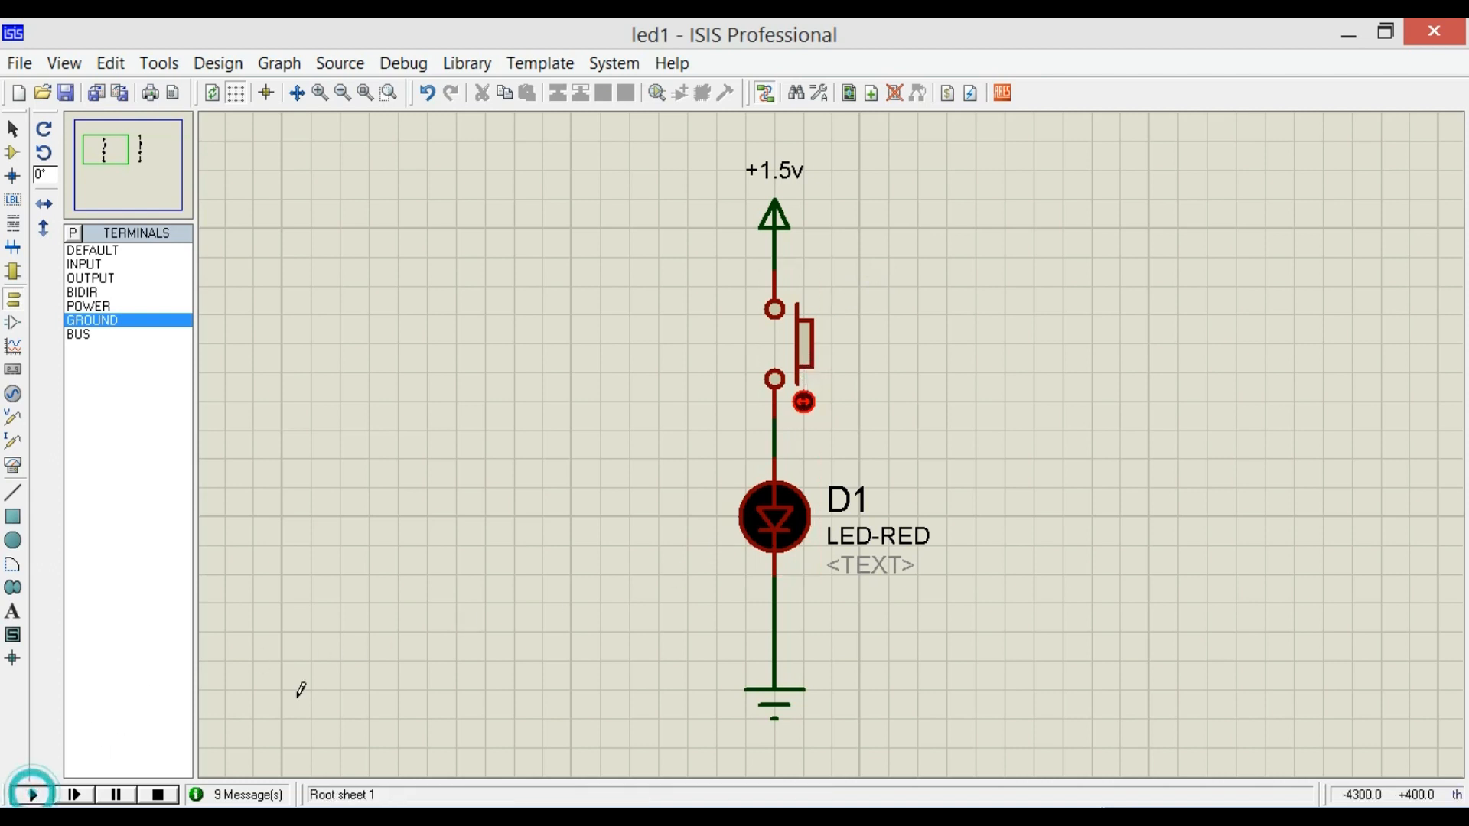
left_click(31, 796)
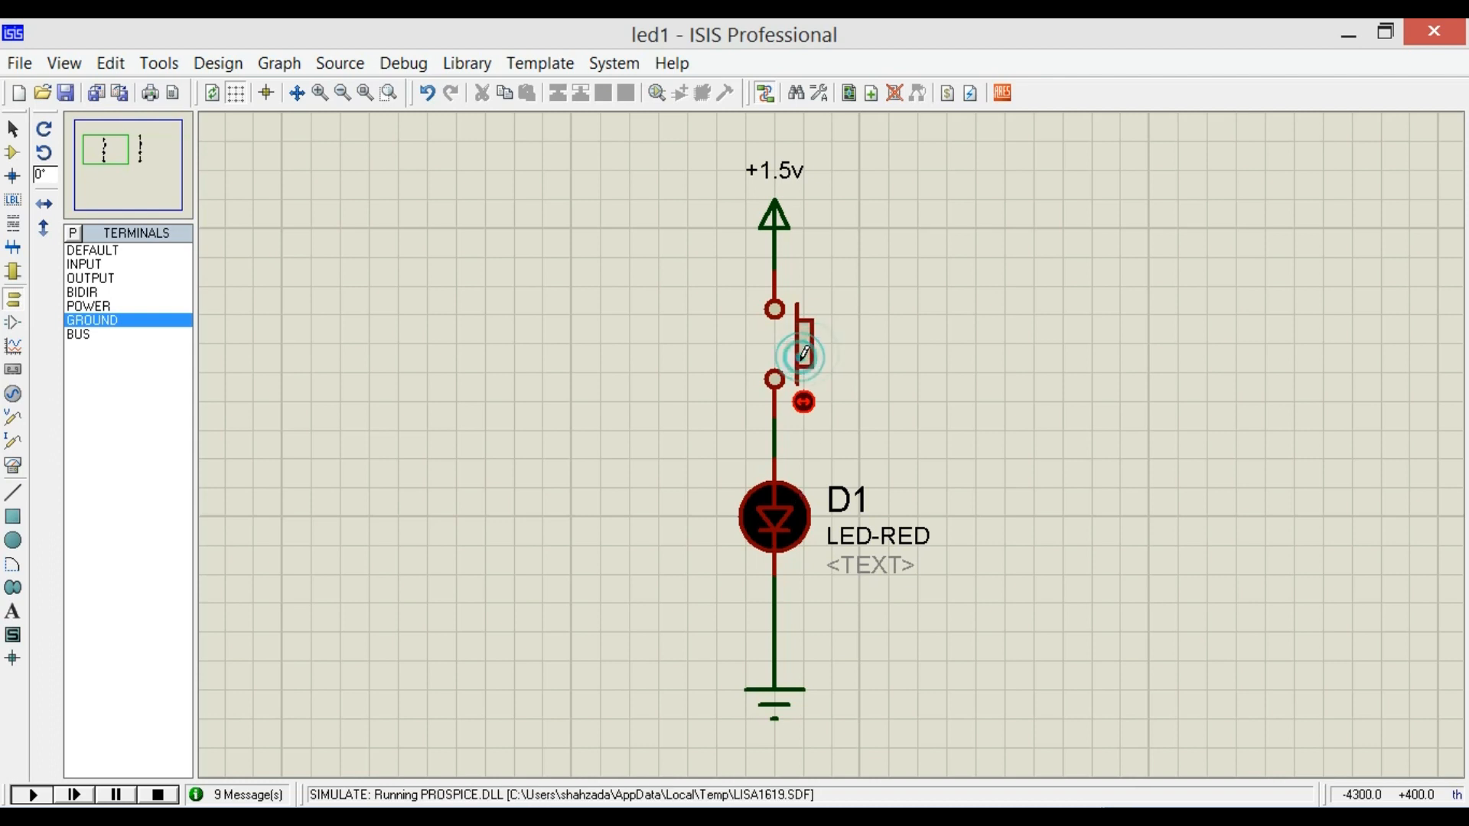
left_click(31, 794)
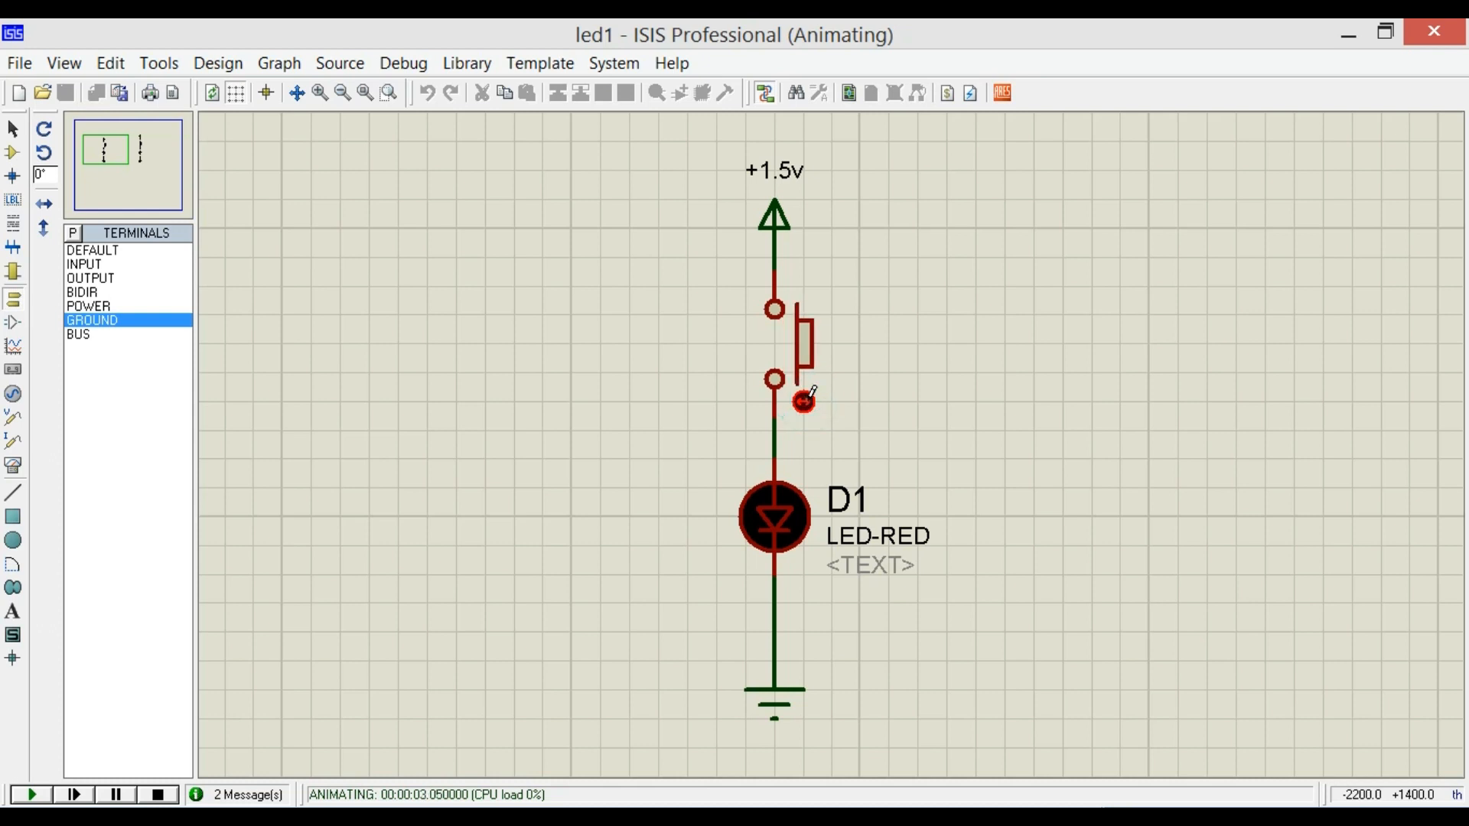
mouse_move(803, 401)
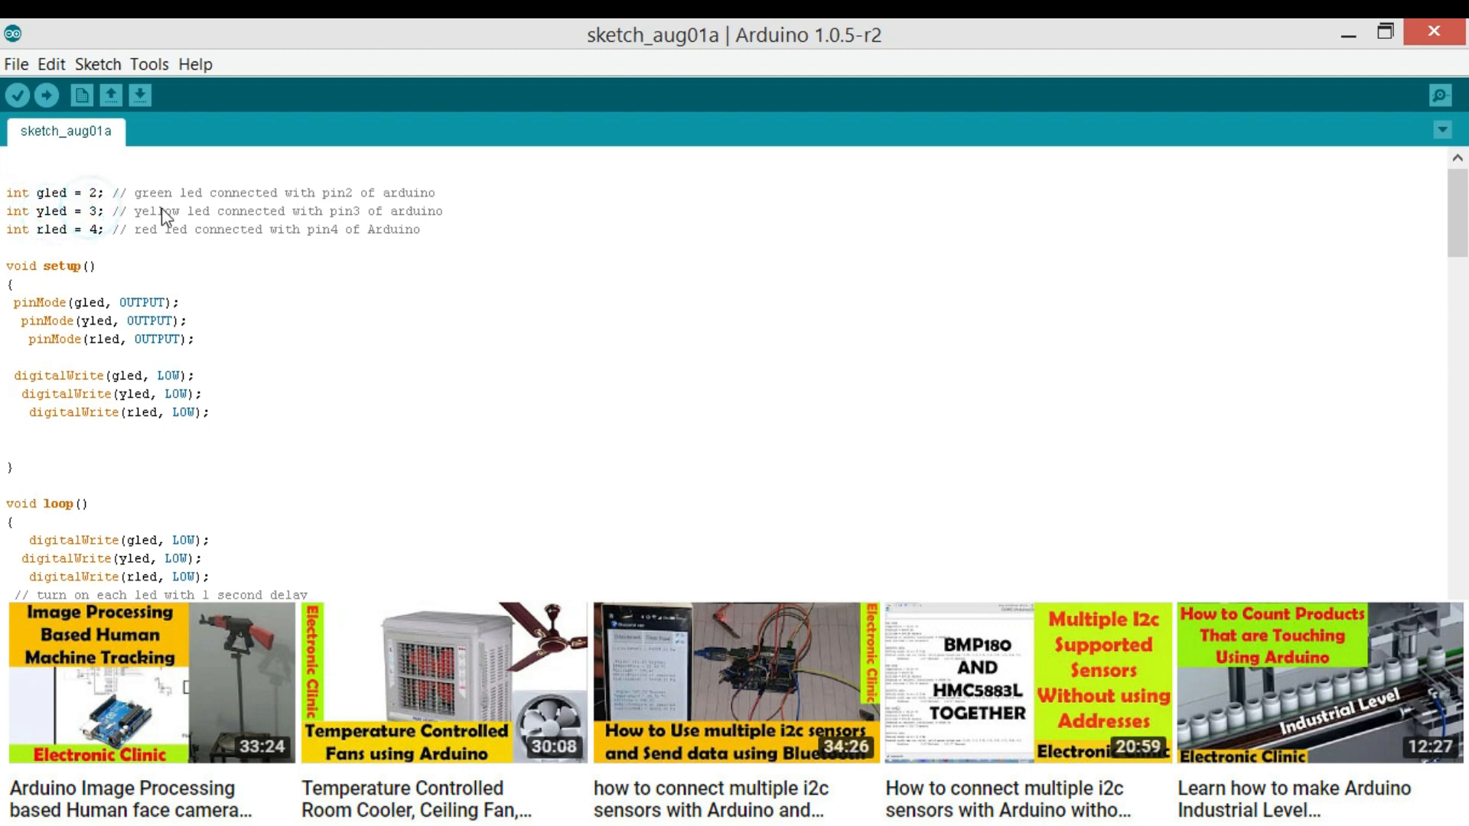
mouse_move(417, 217)
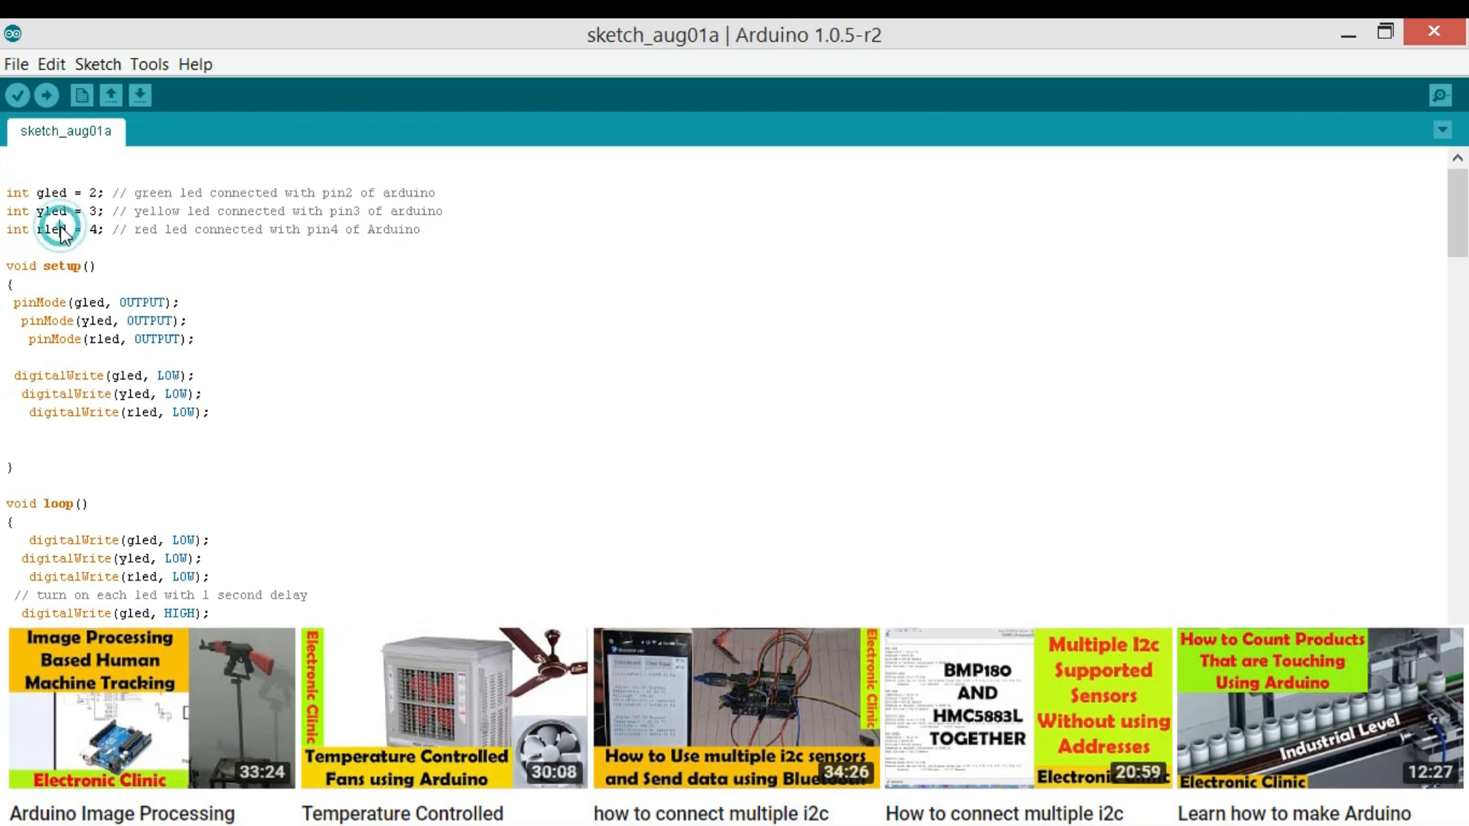
scroll("down", 3)
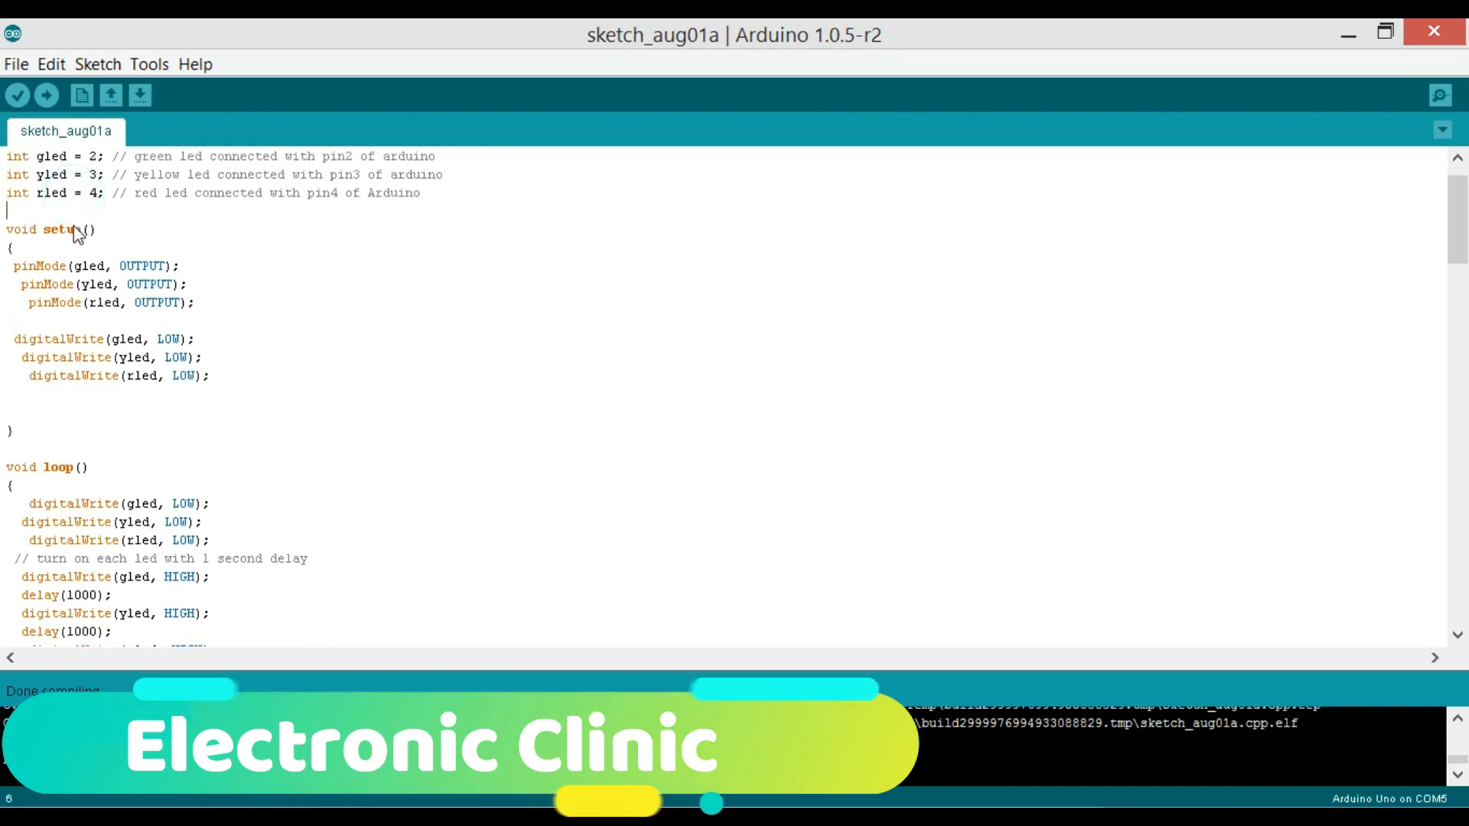
double_click(47, 230)
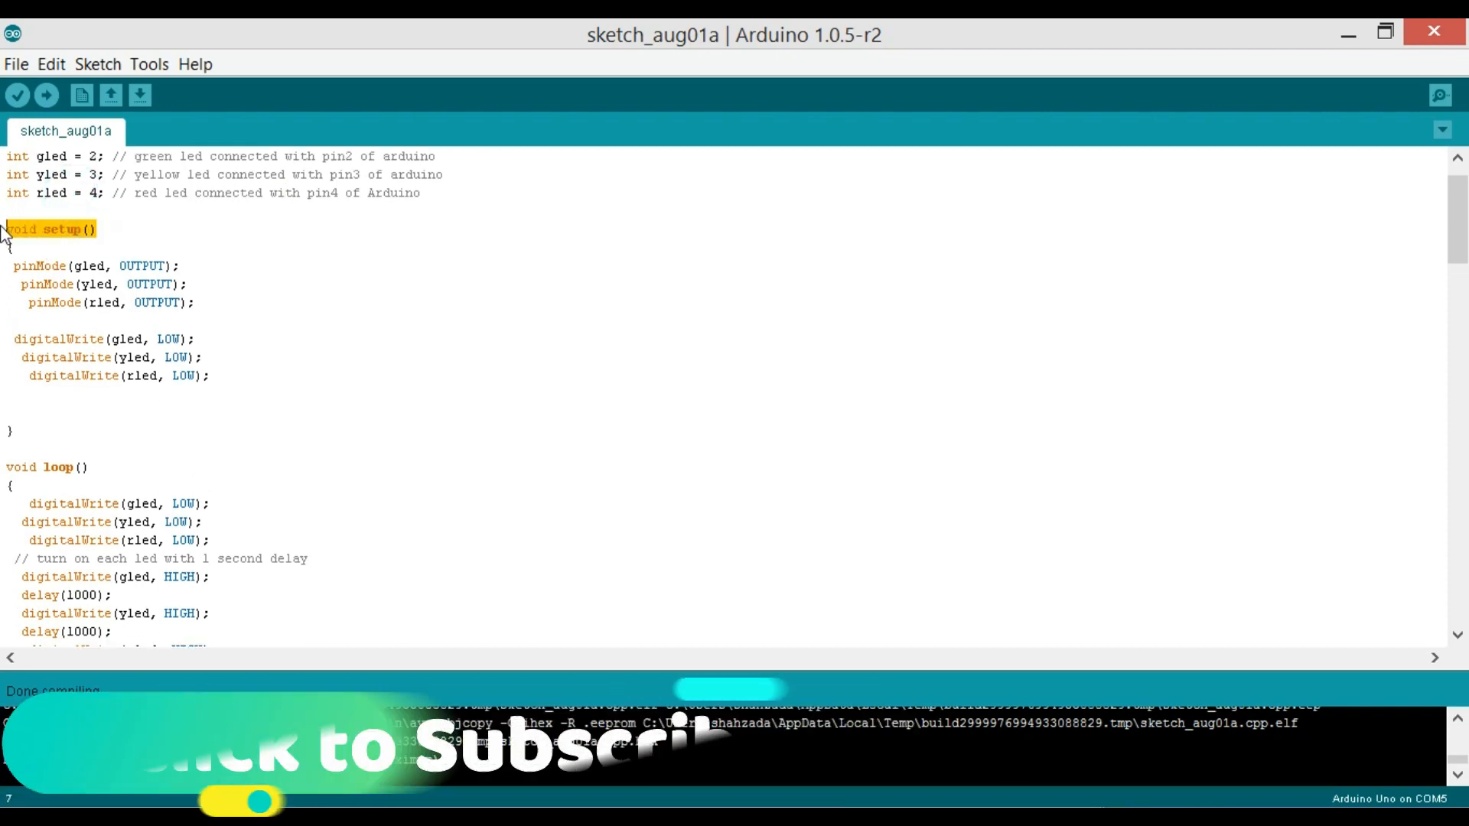
left_click(47, 467)
type("{")
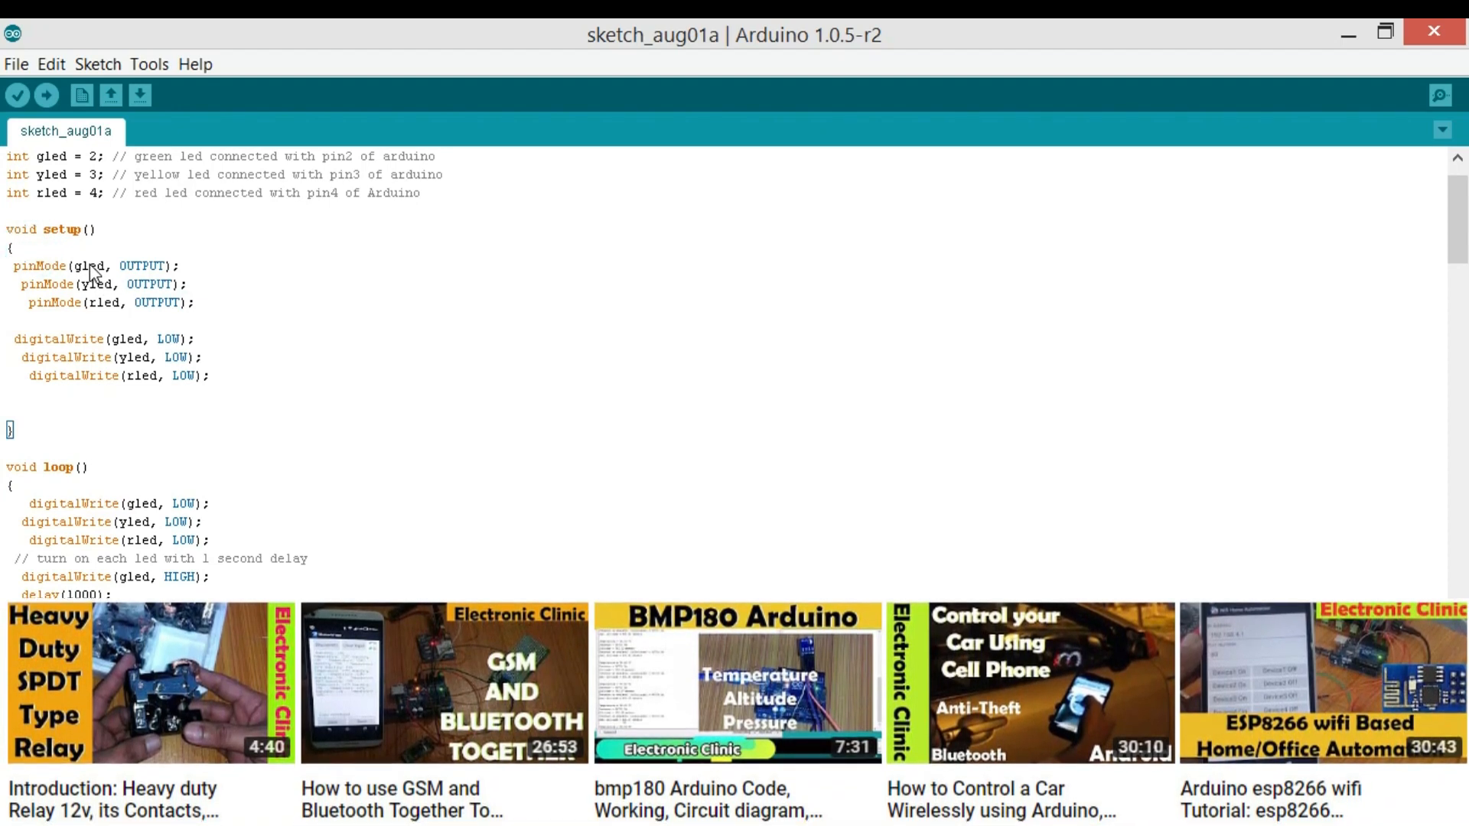
mouse_move(70, 471)
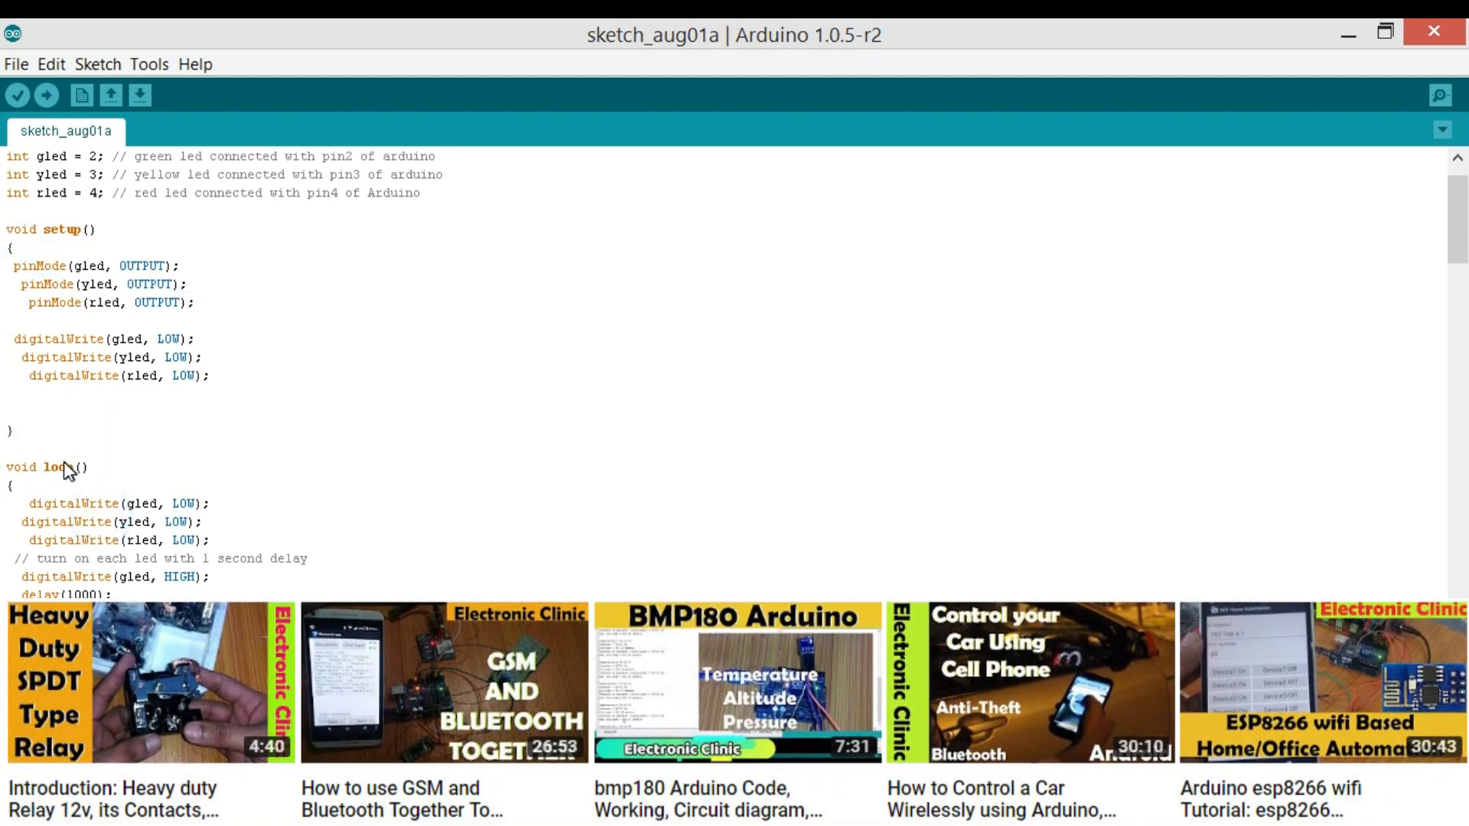
mouse_move(47, 267)
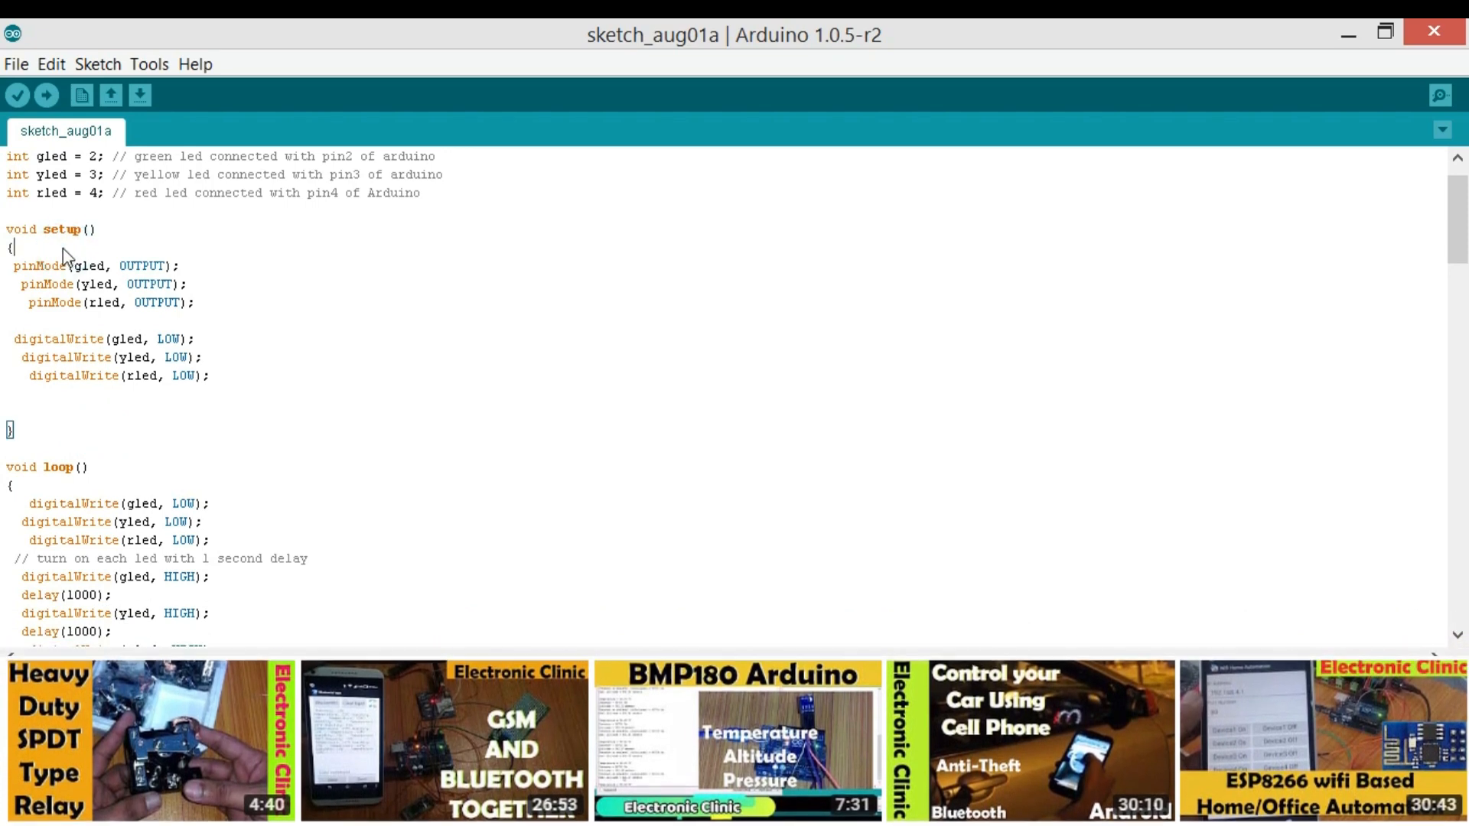
left_click(16, 94)
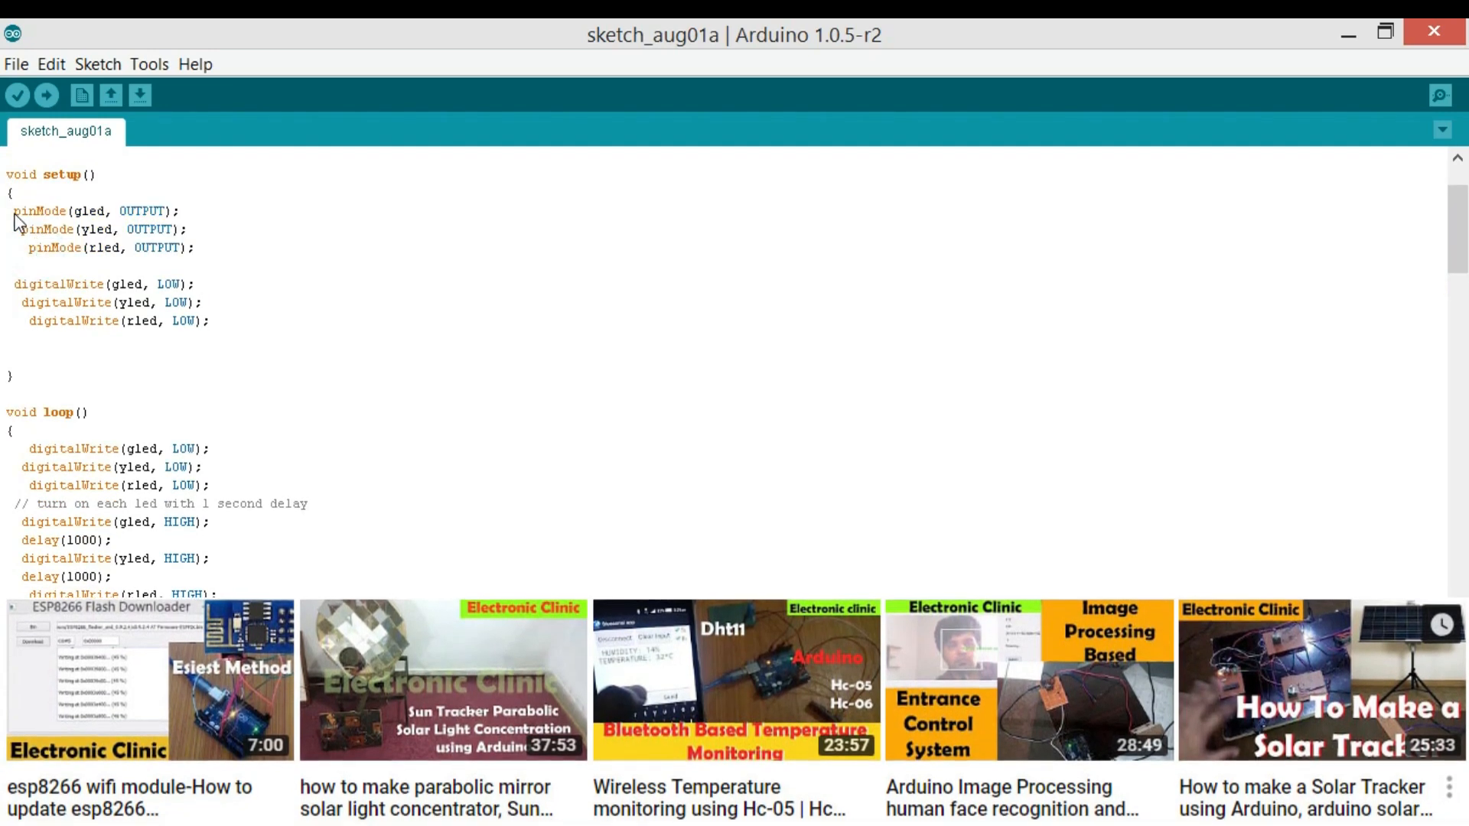
double_click(41, 211)
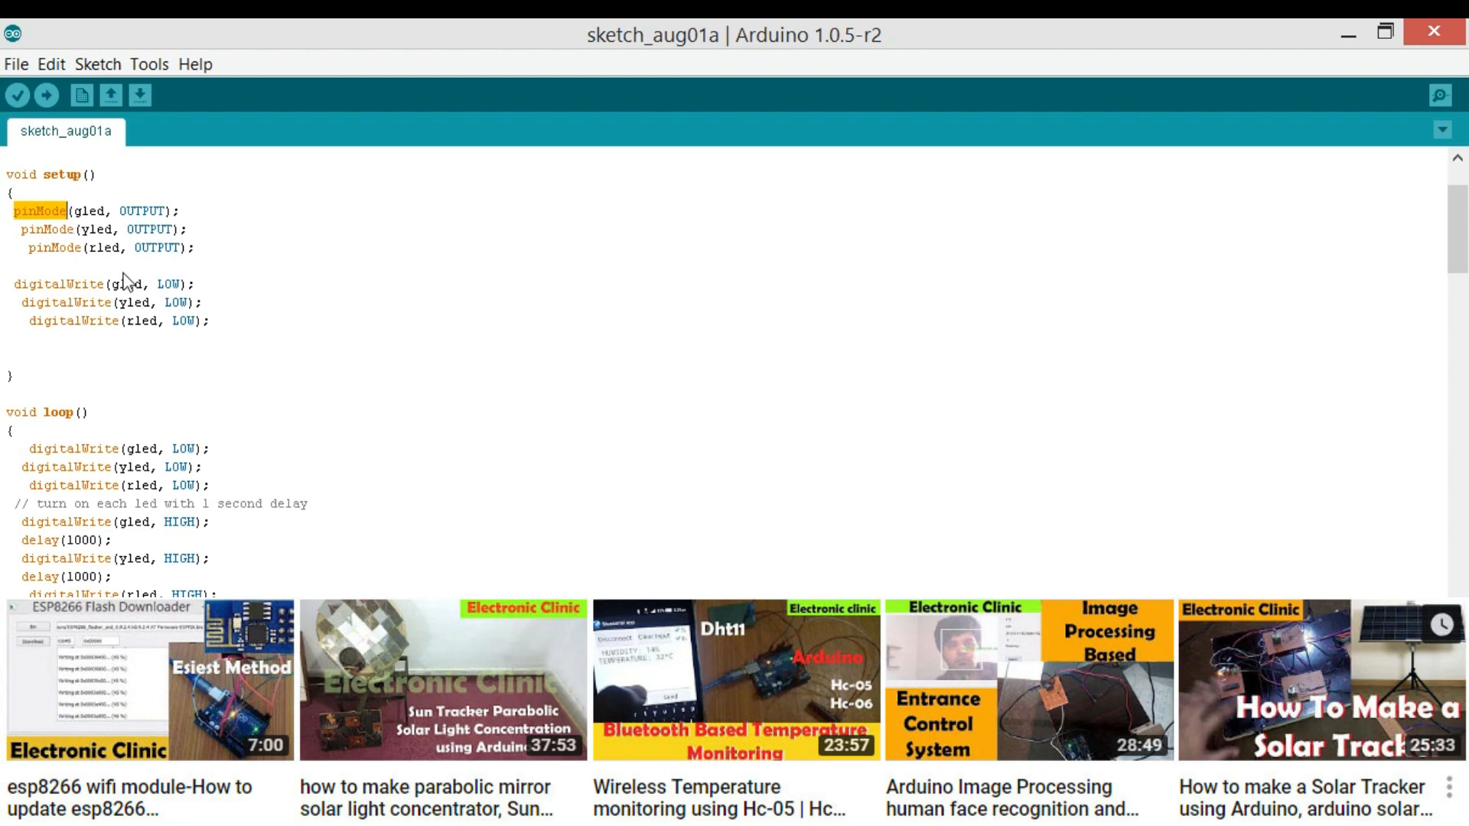
left_click(108, 247)
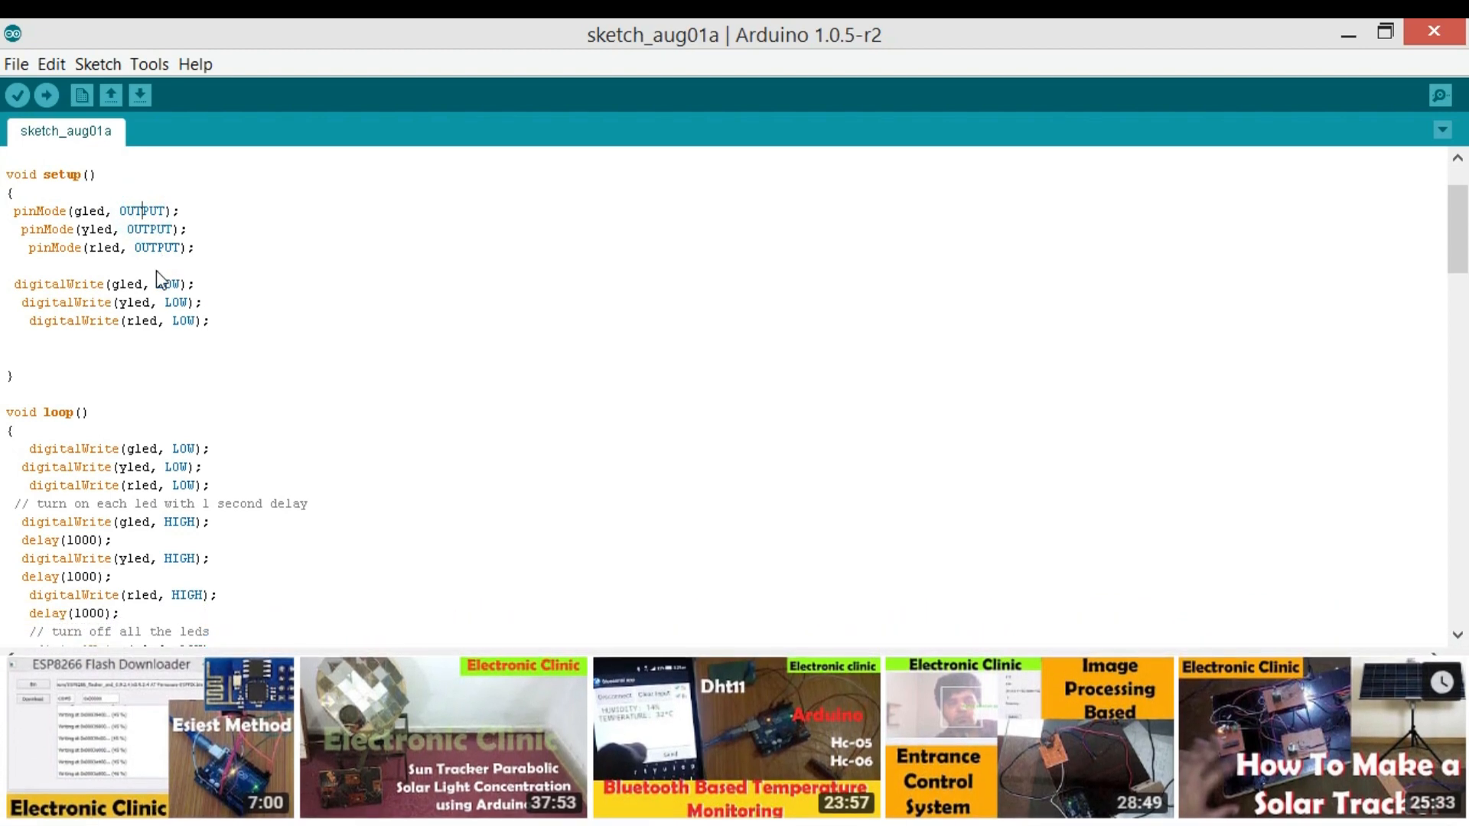
left_click(17, 95)
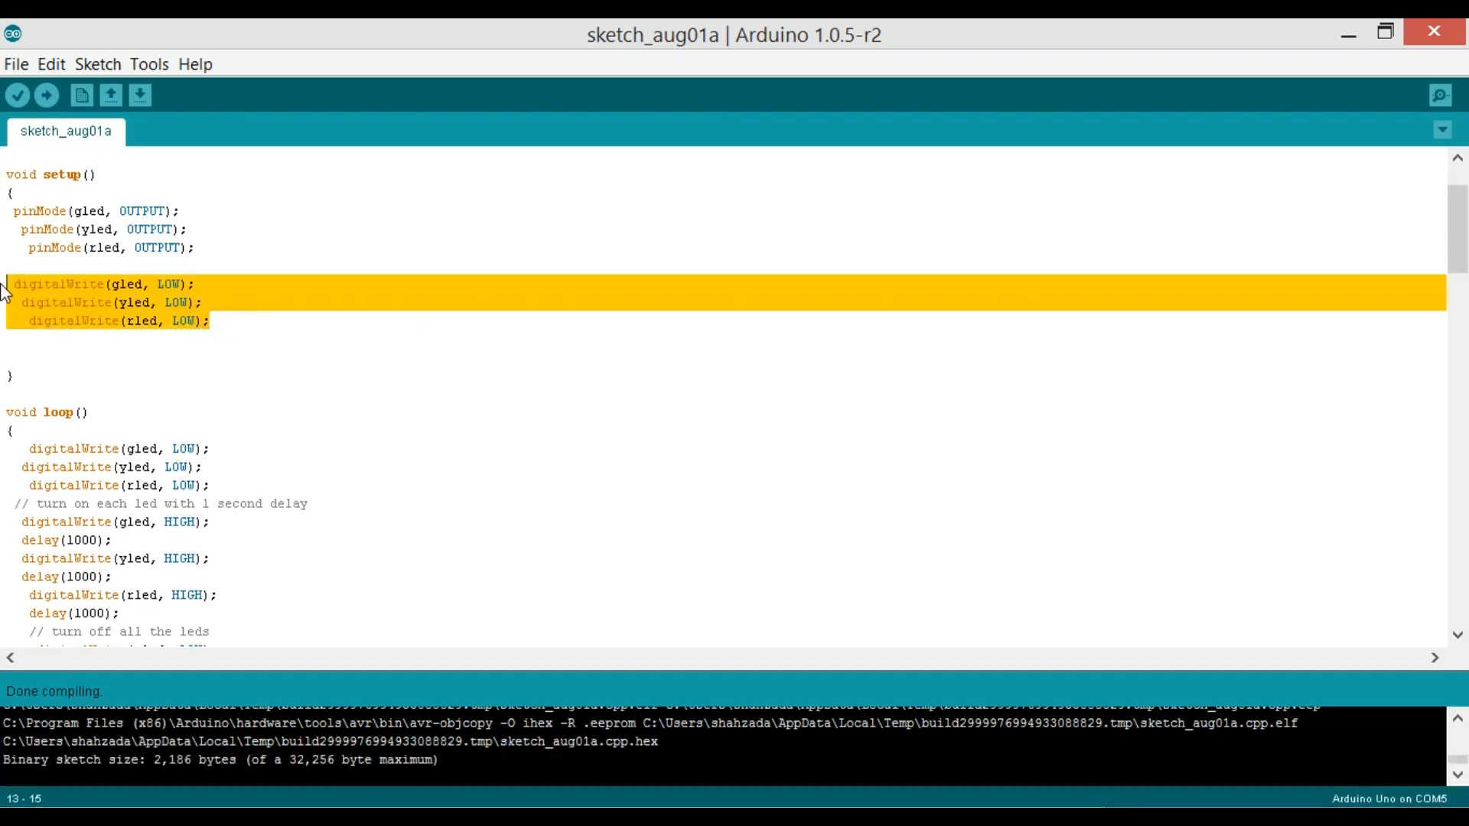
left_click(172, 284)
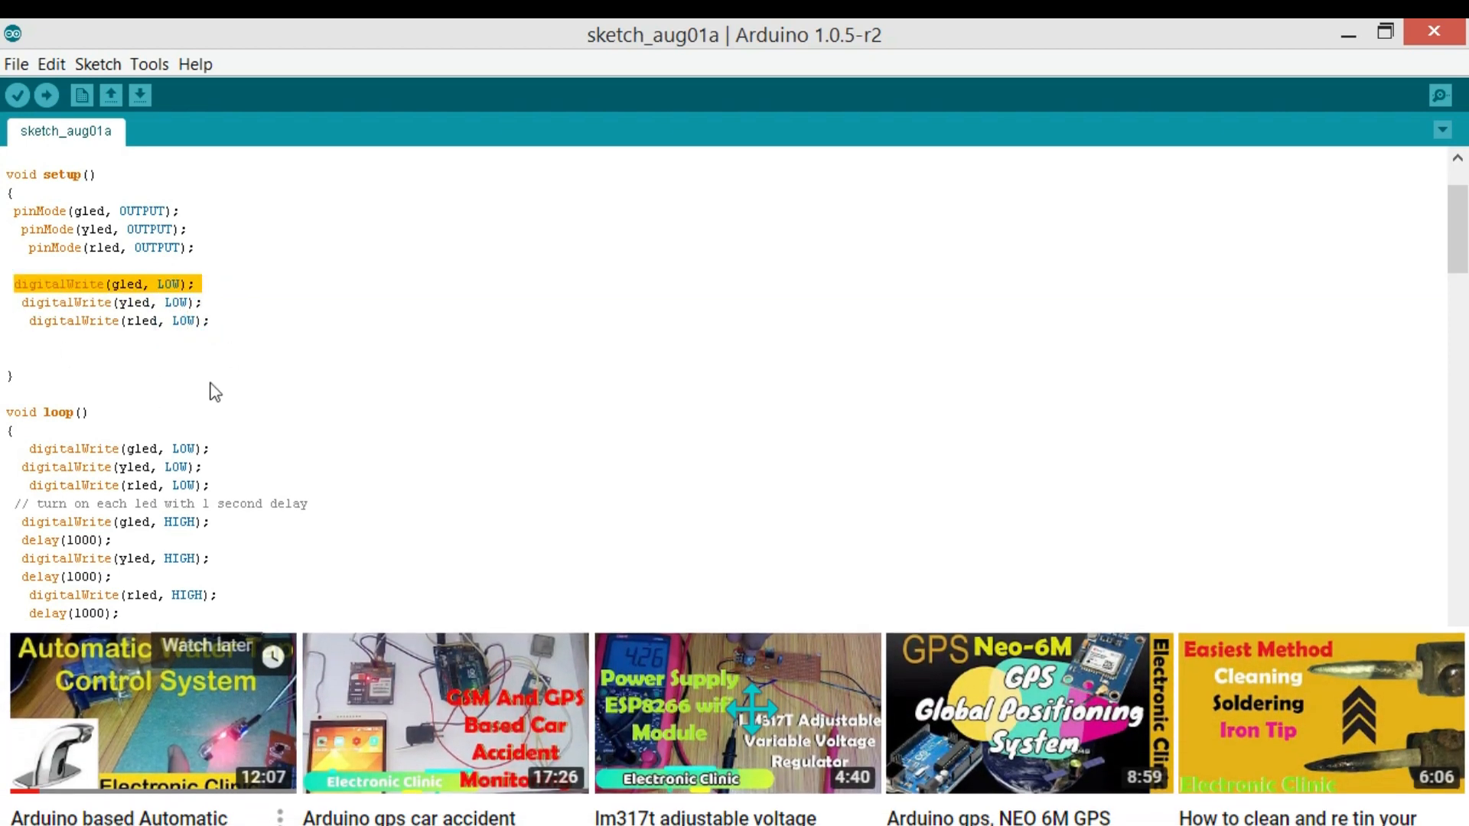
left_click(152, 284)
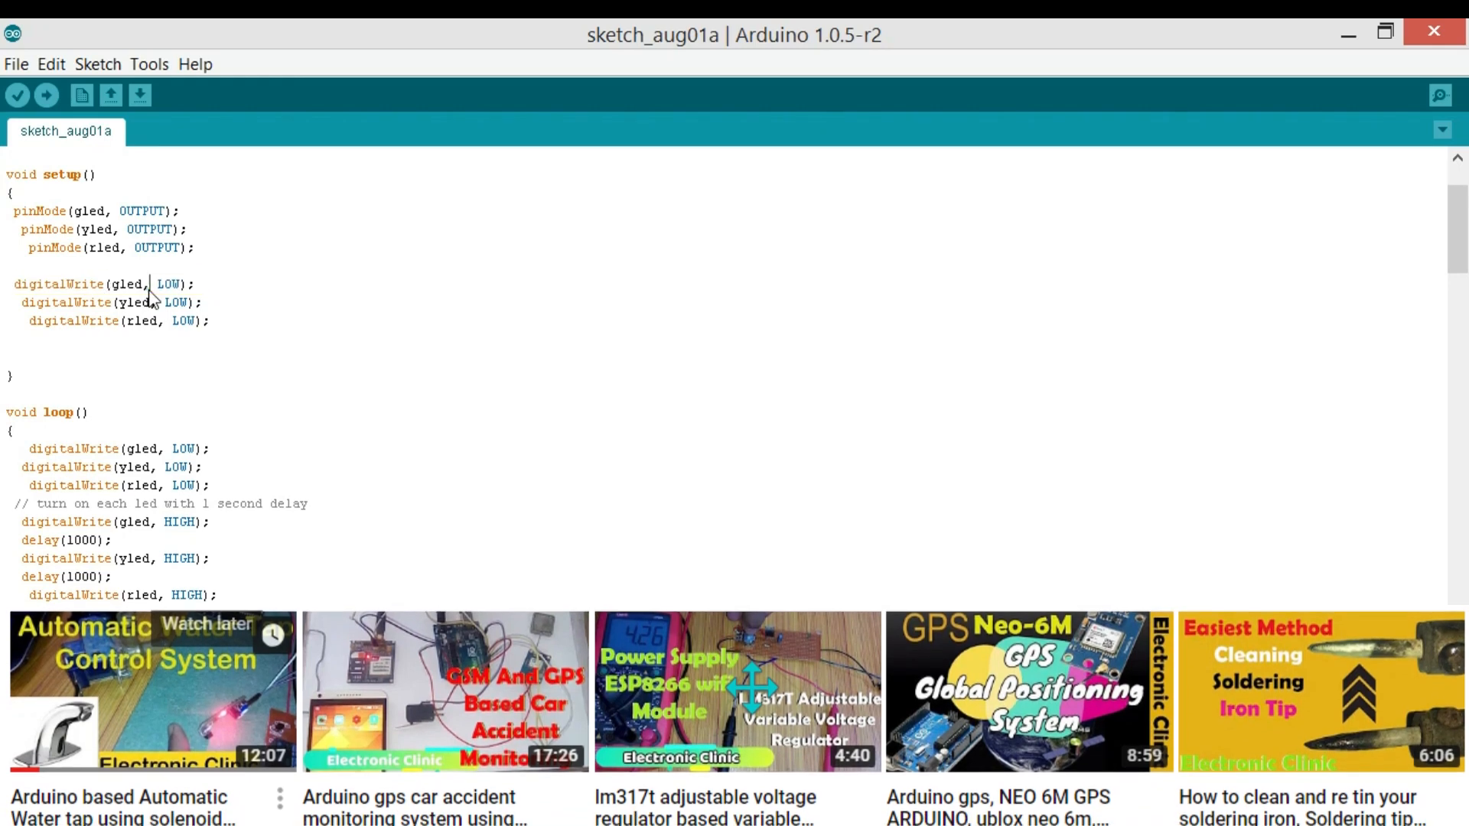
double_click(128, 284)
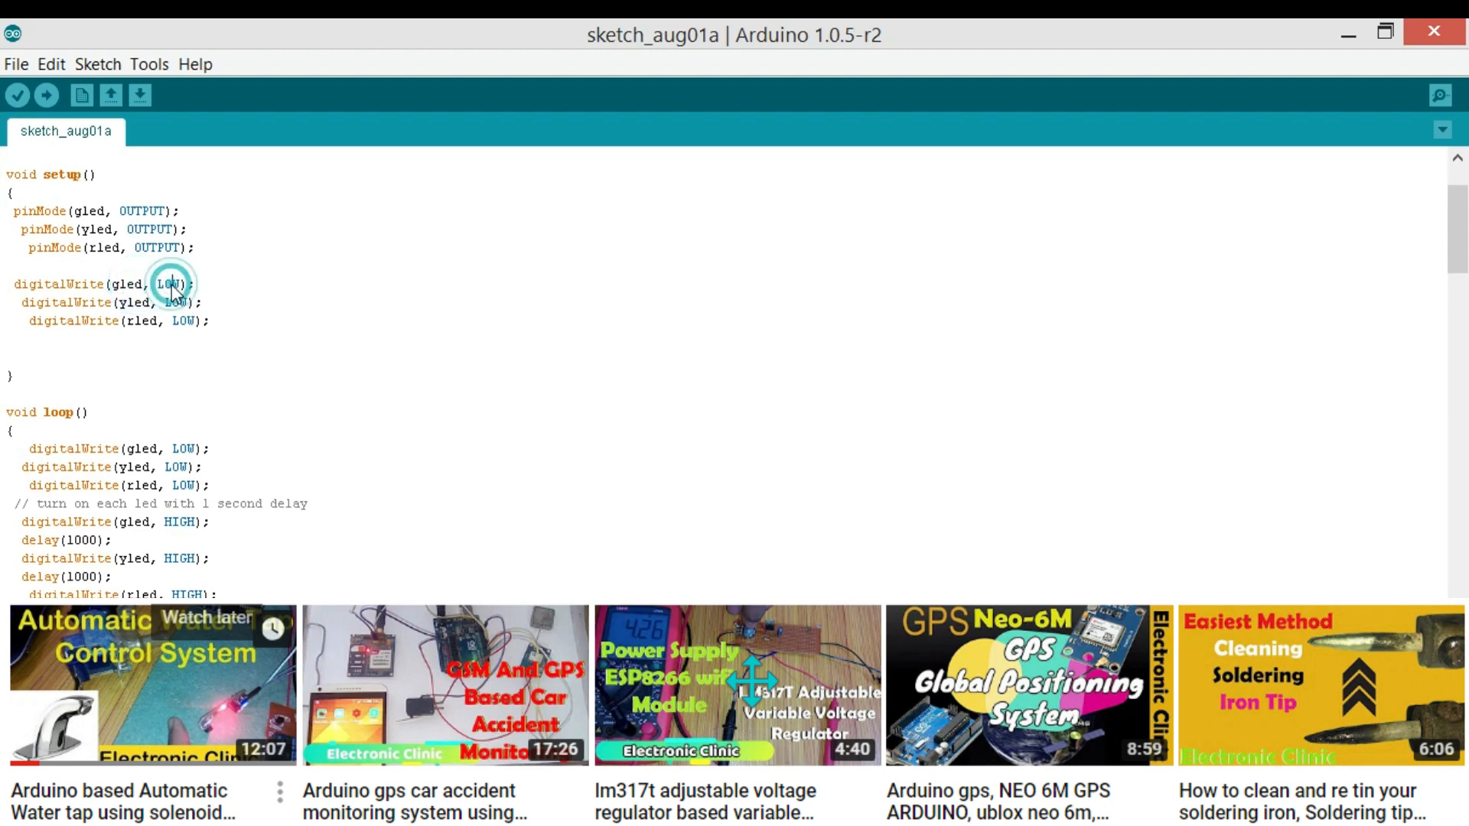
scroll("down", 3)
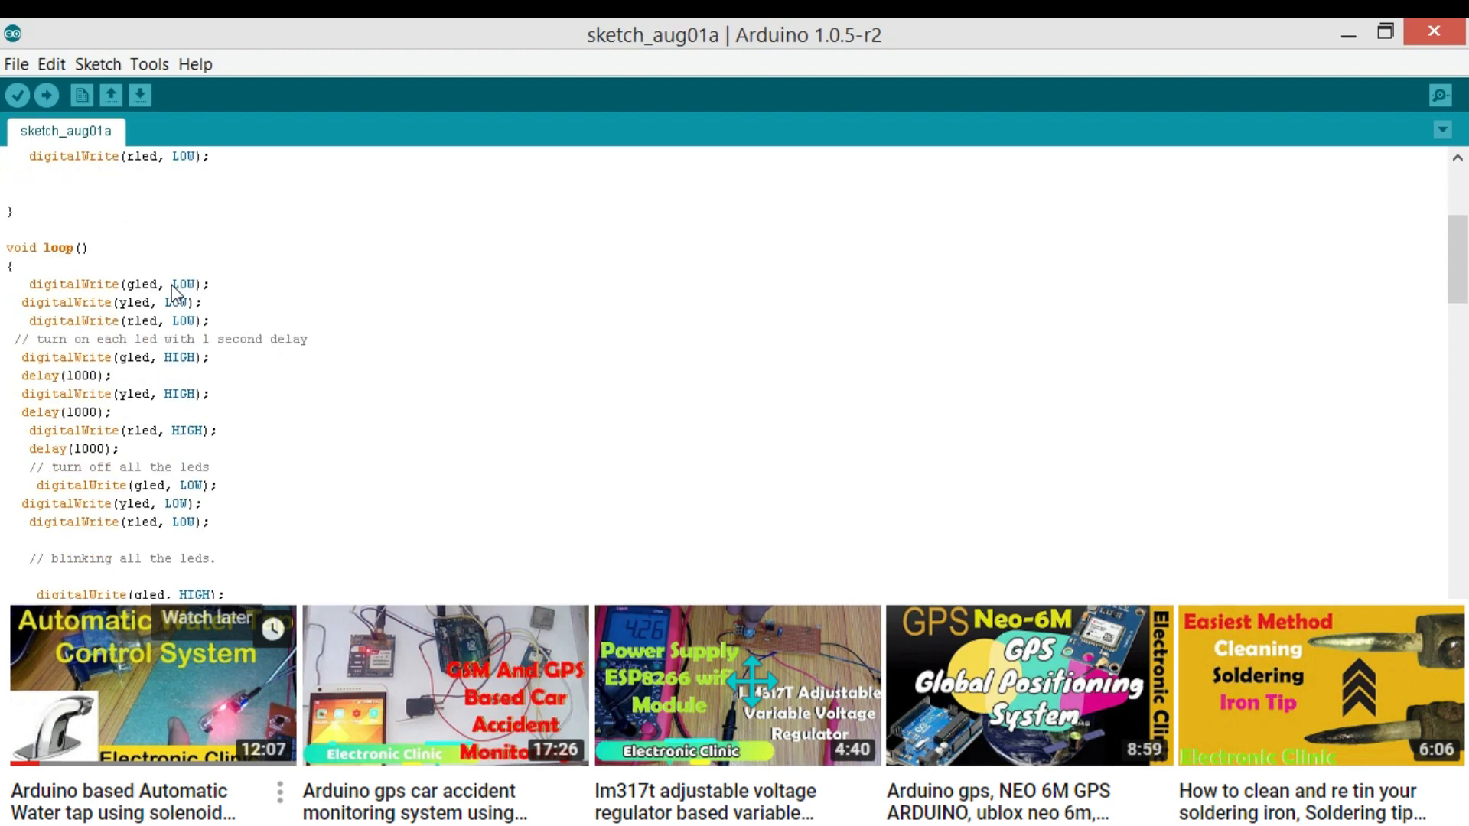
scroll("up", 3)
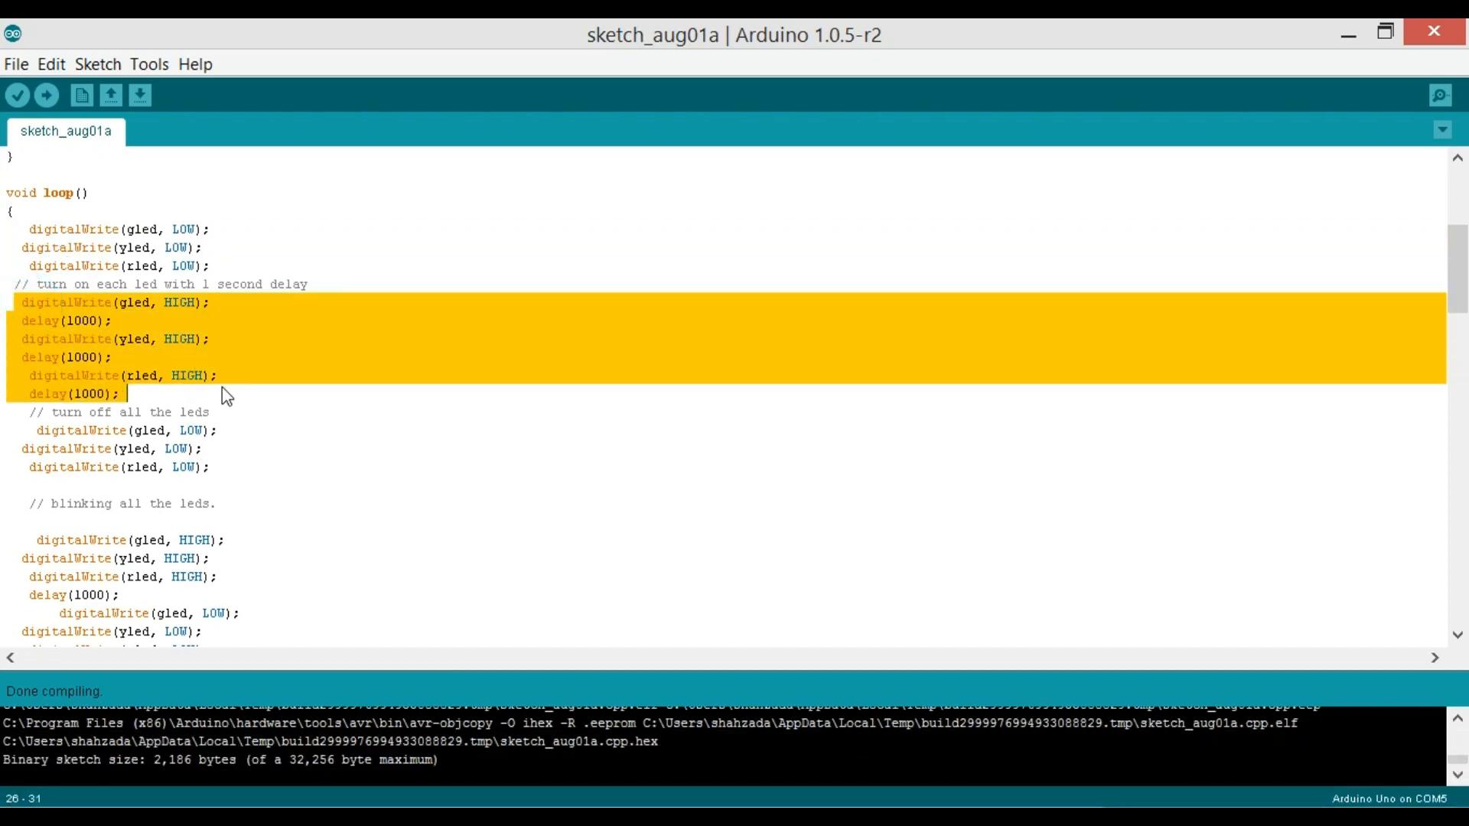
scroll("down", 3)
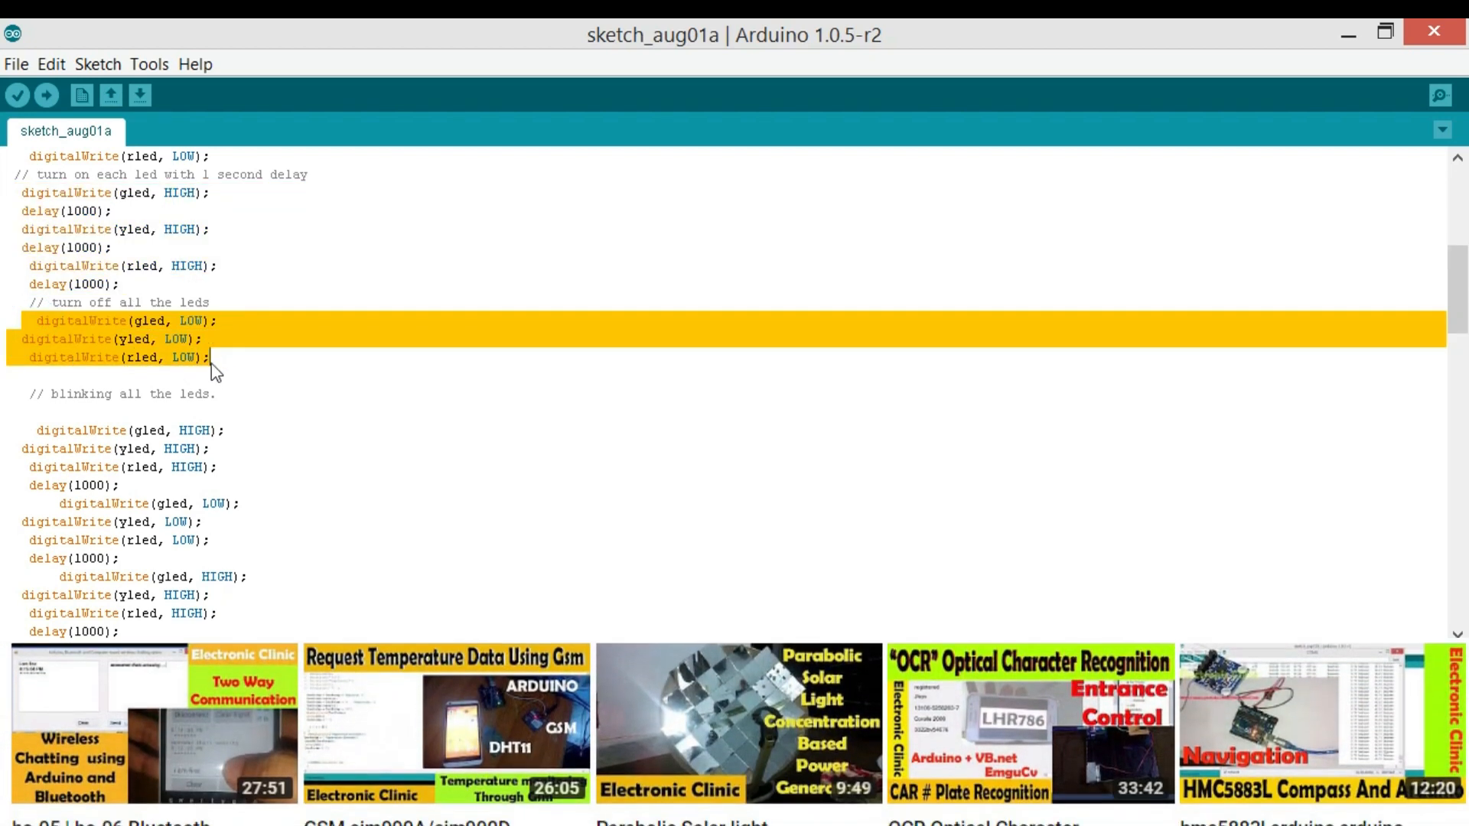
scroll("up", 3)
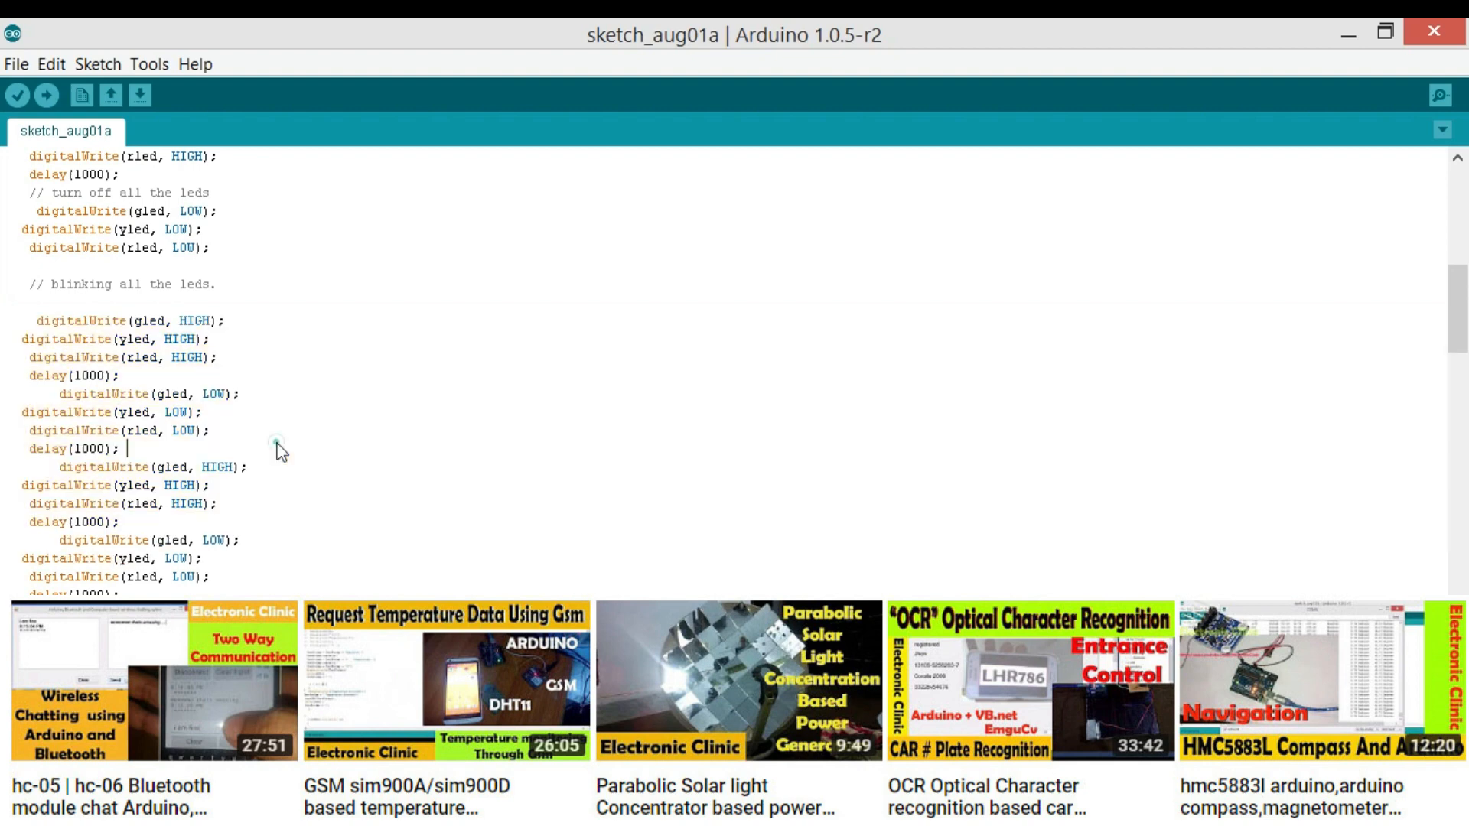
scroll("down", 3)
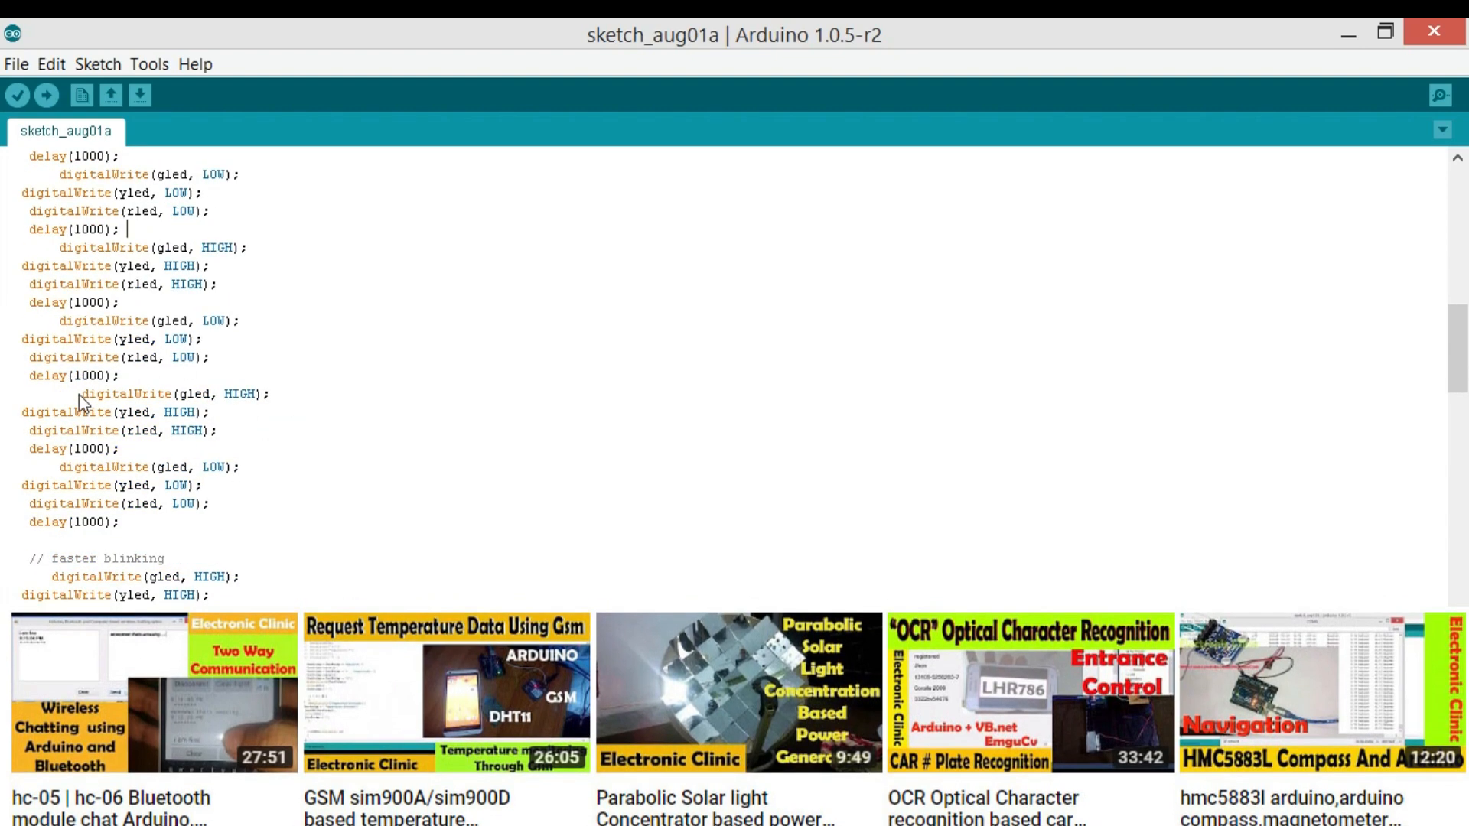
scroll("down", 3)
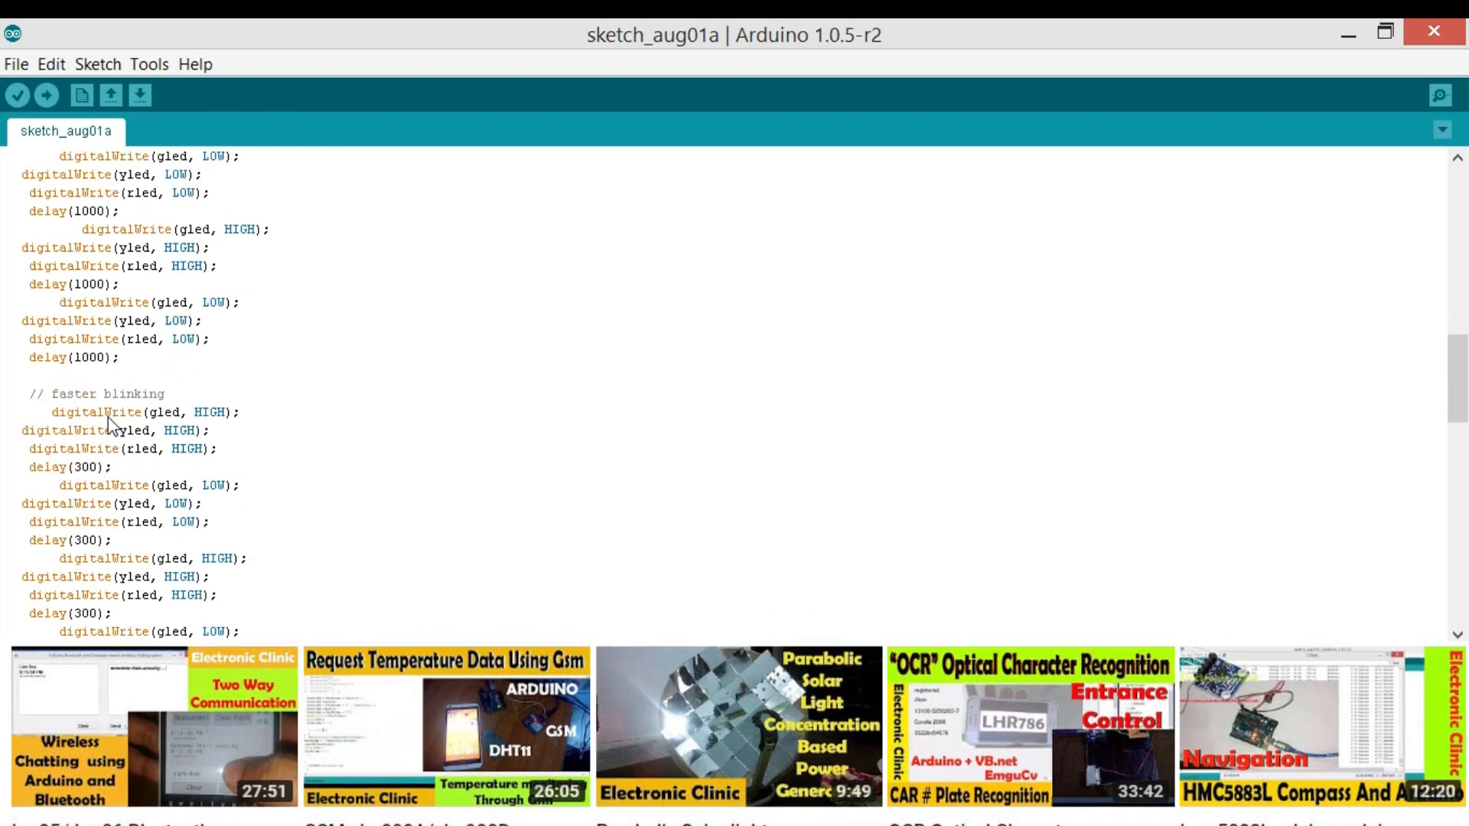
left_click(17, 95)
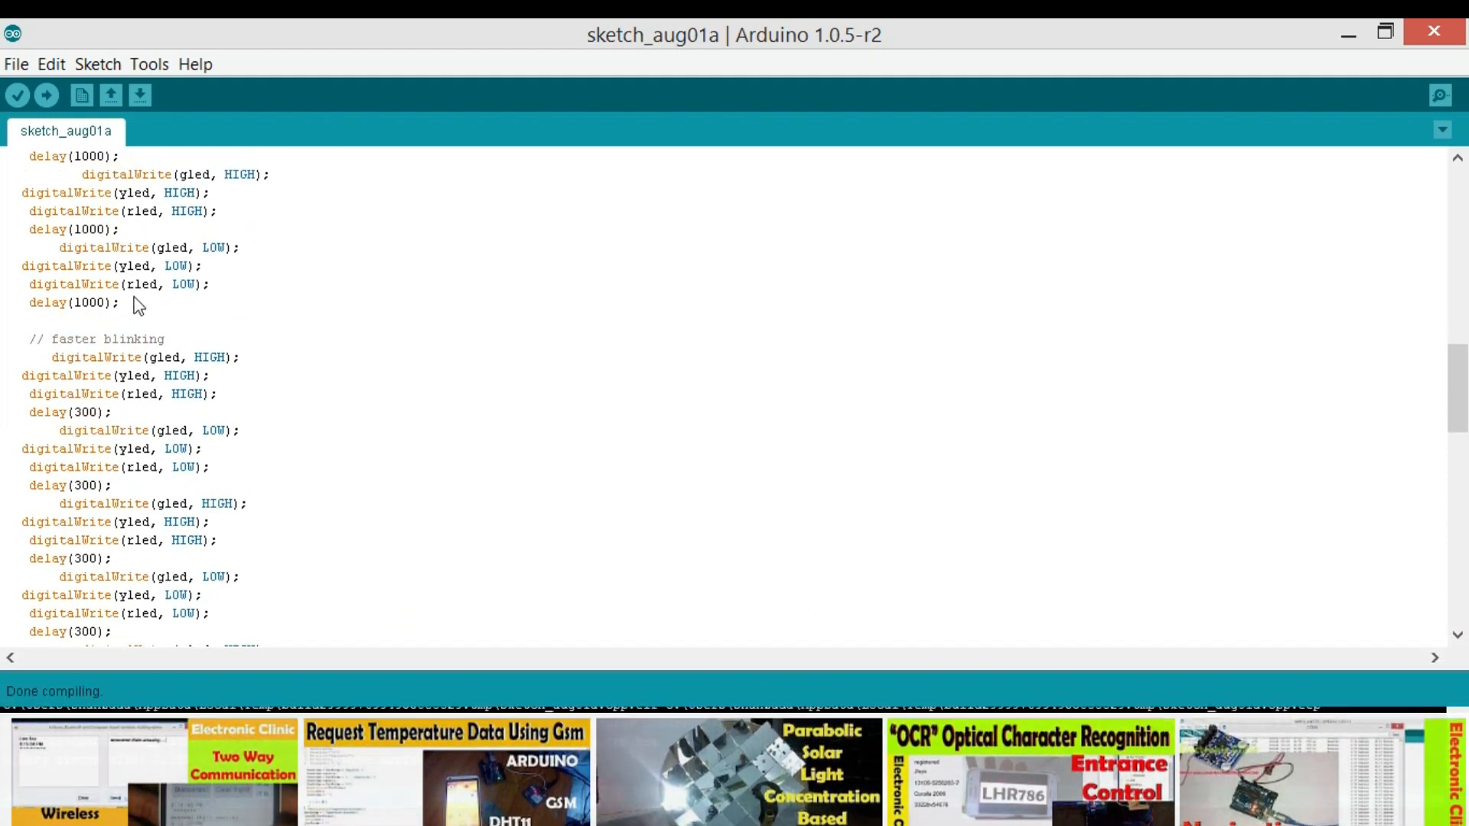
double_click(94, 338)
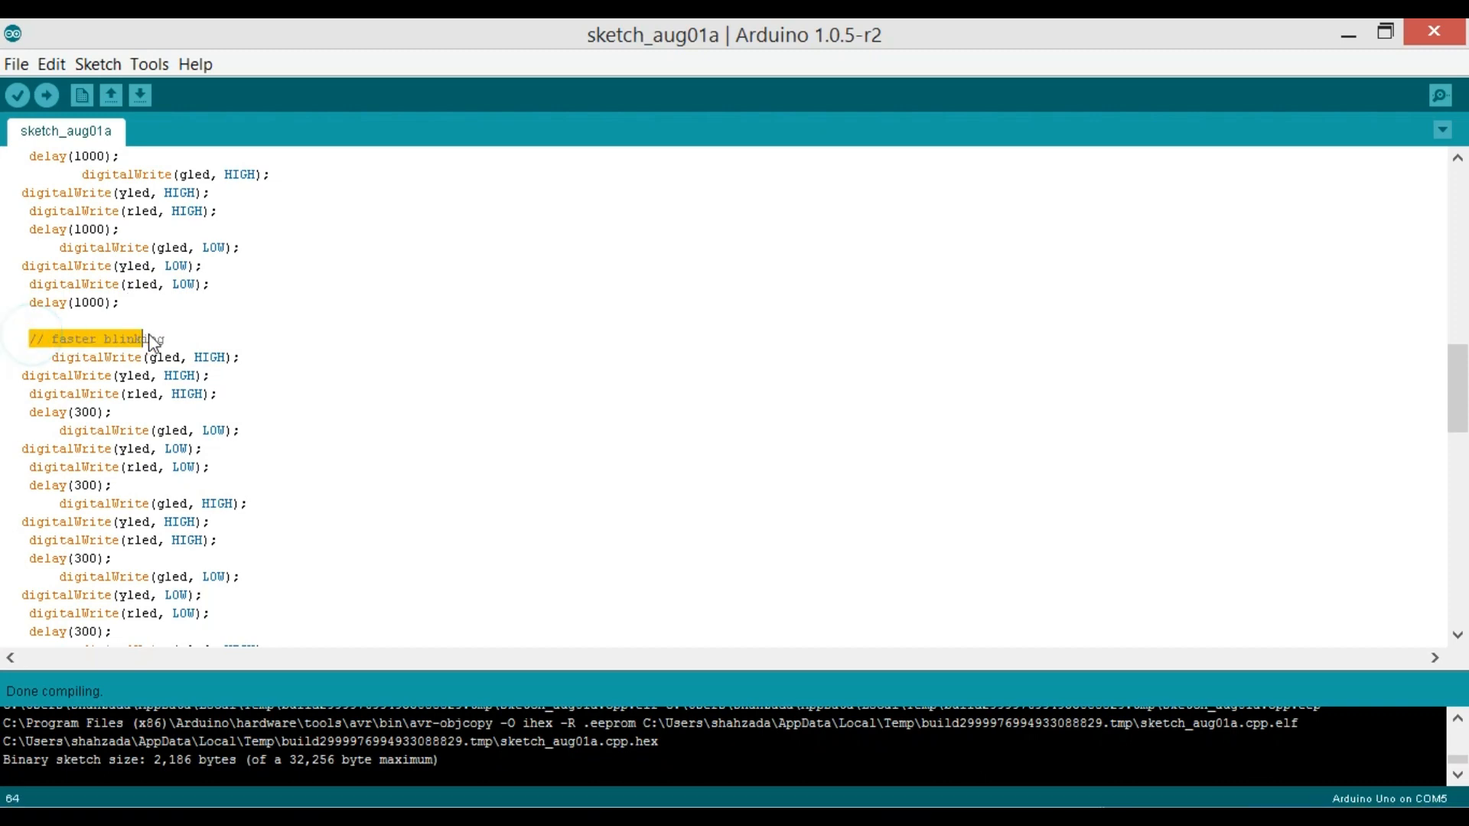
left_click(139, 394)
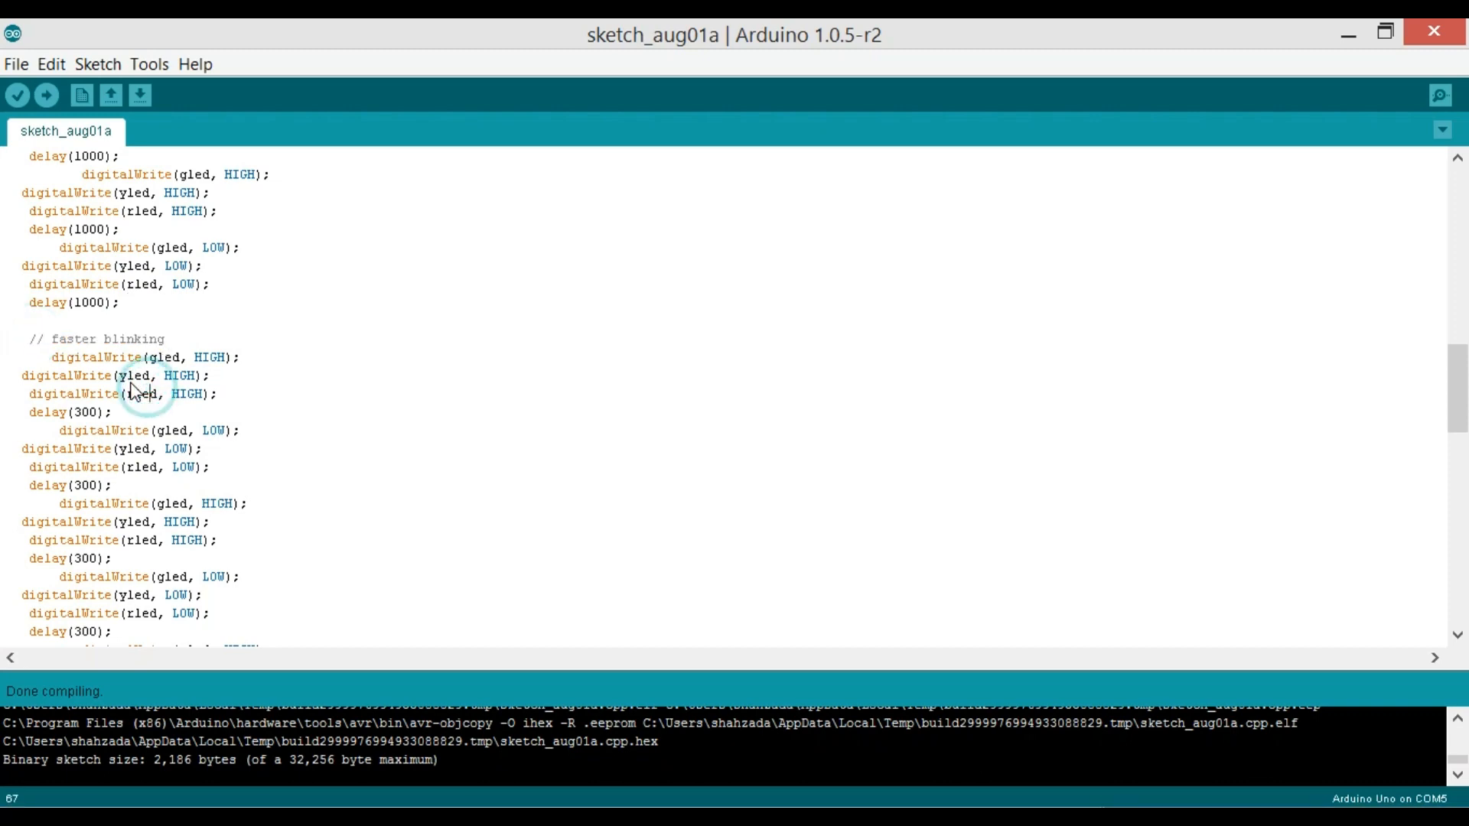
scroll("down", 3)
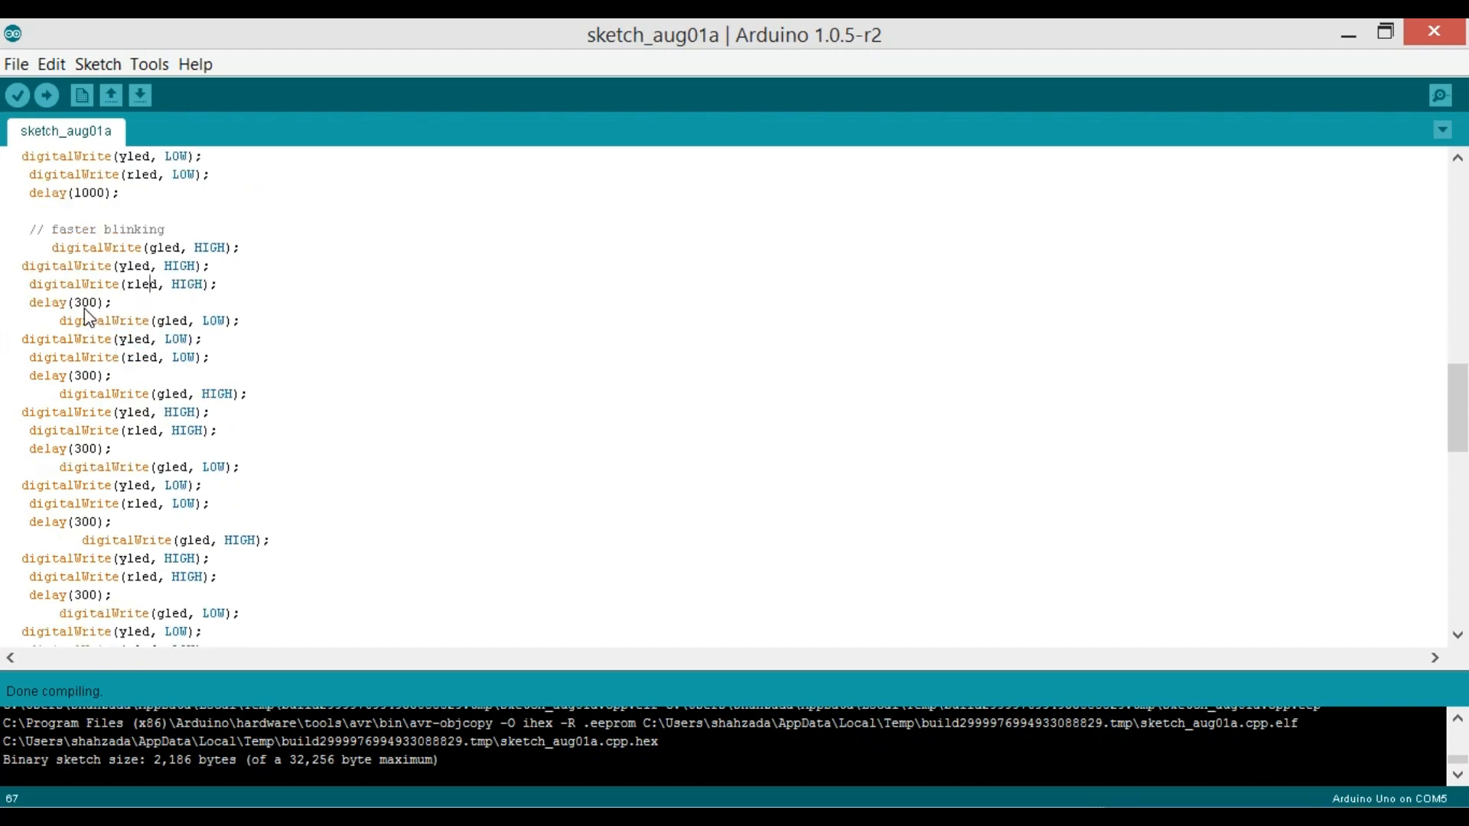
scroll("down", 3)
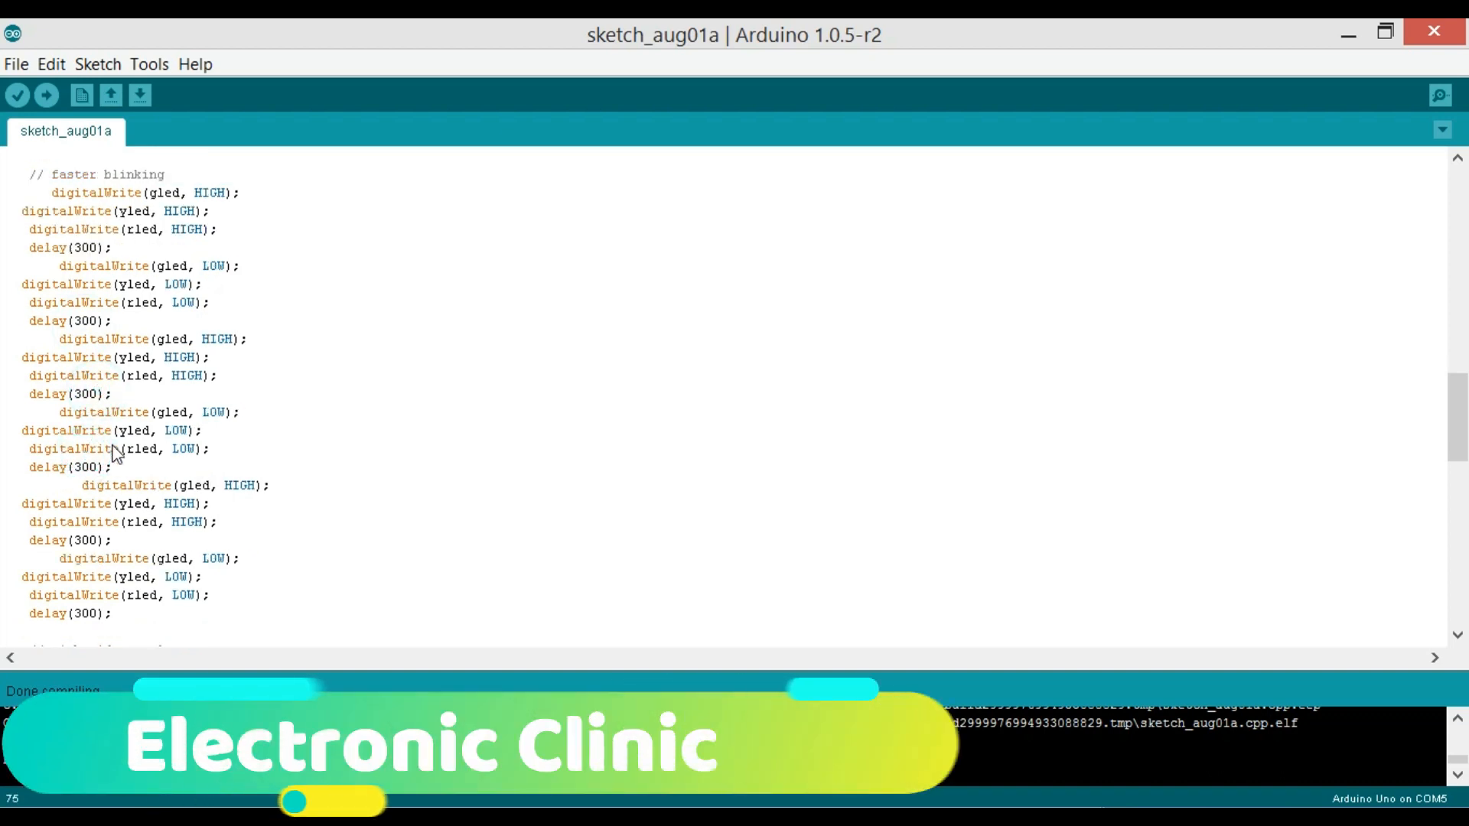
scroll("down", 3)
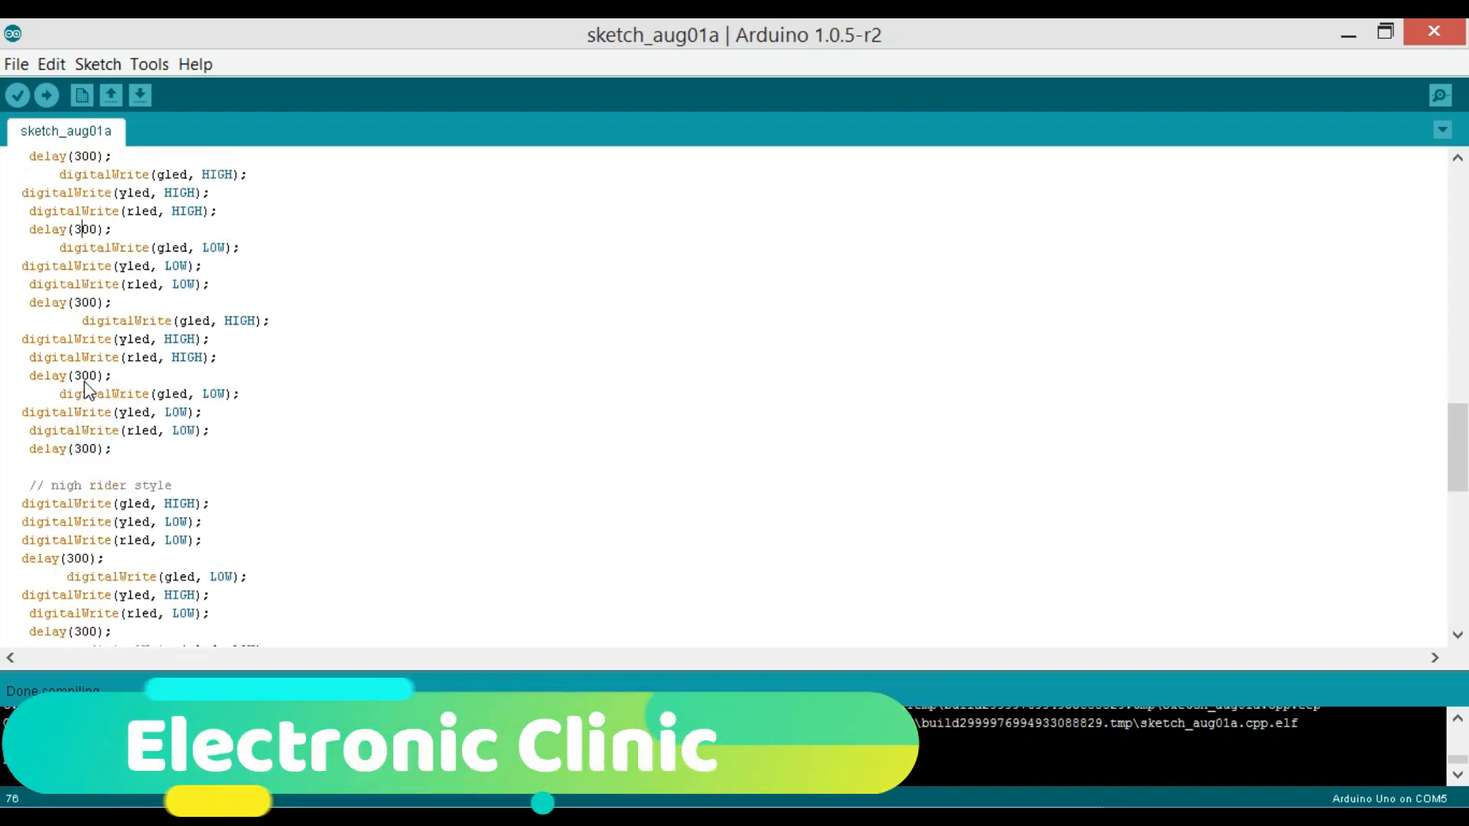
scroll("down", 3)
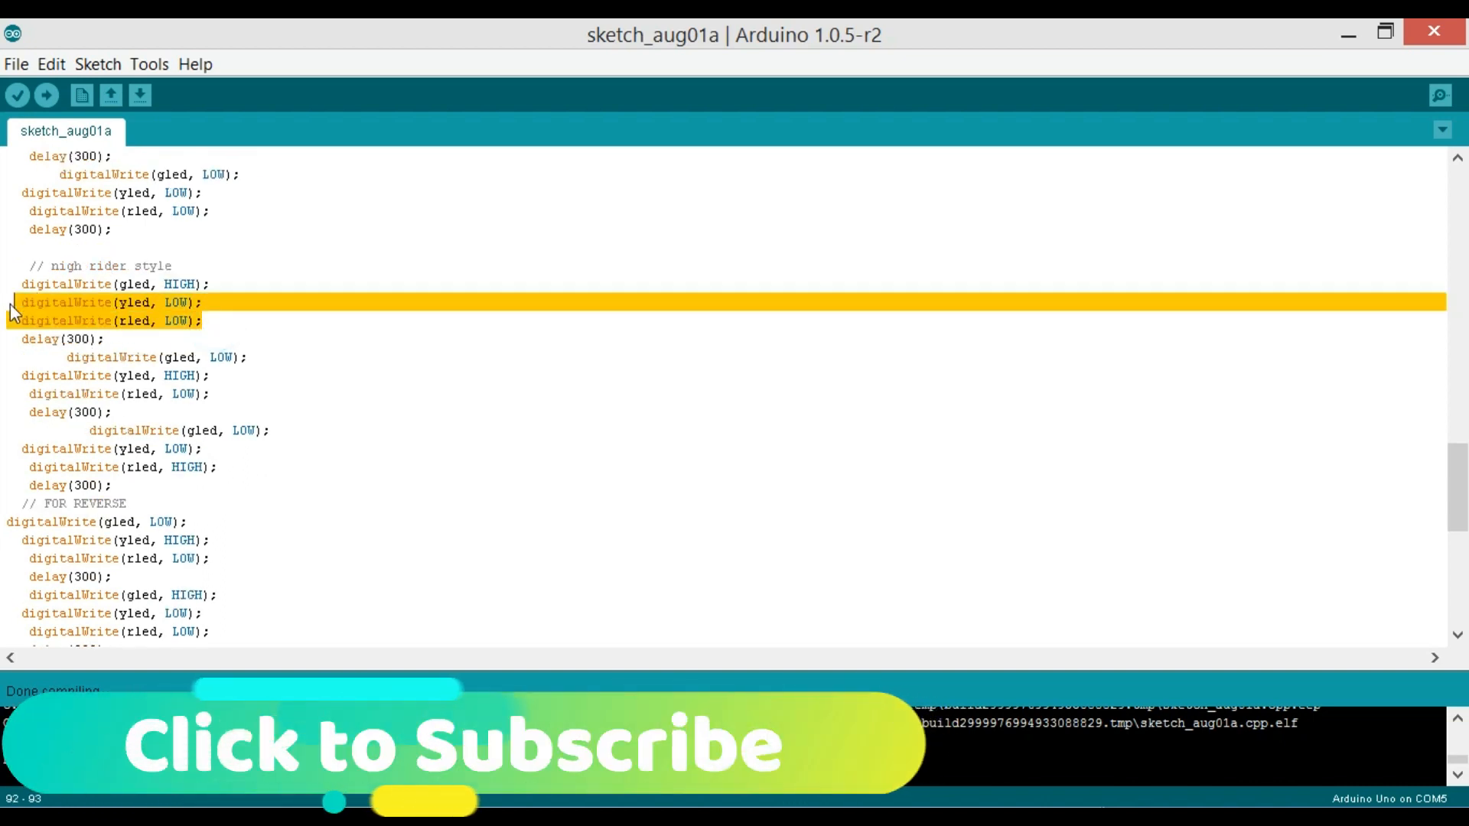
left_click(216, 318)
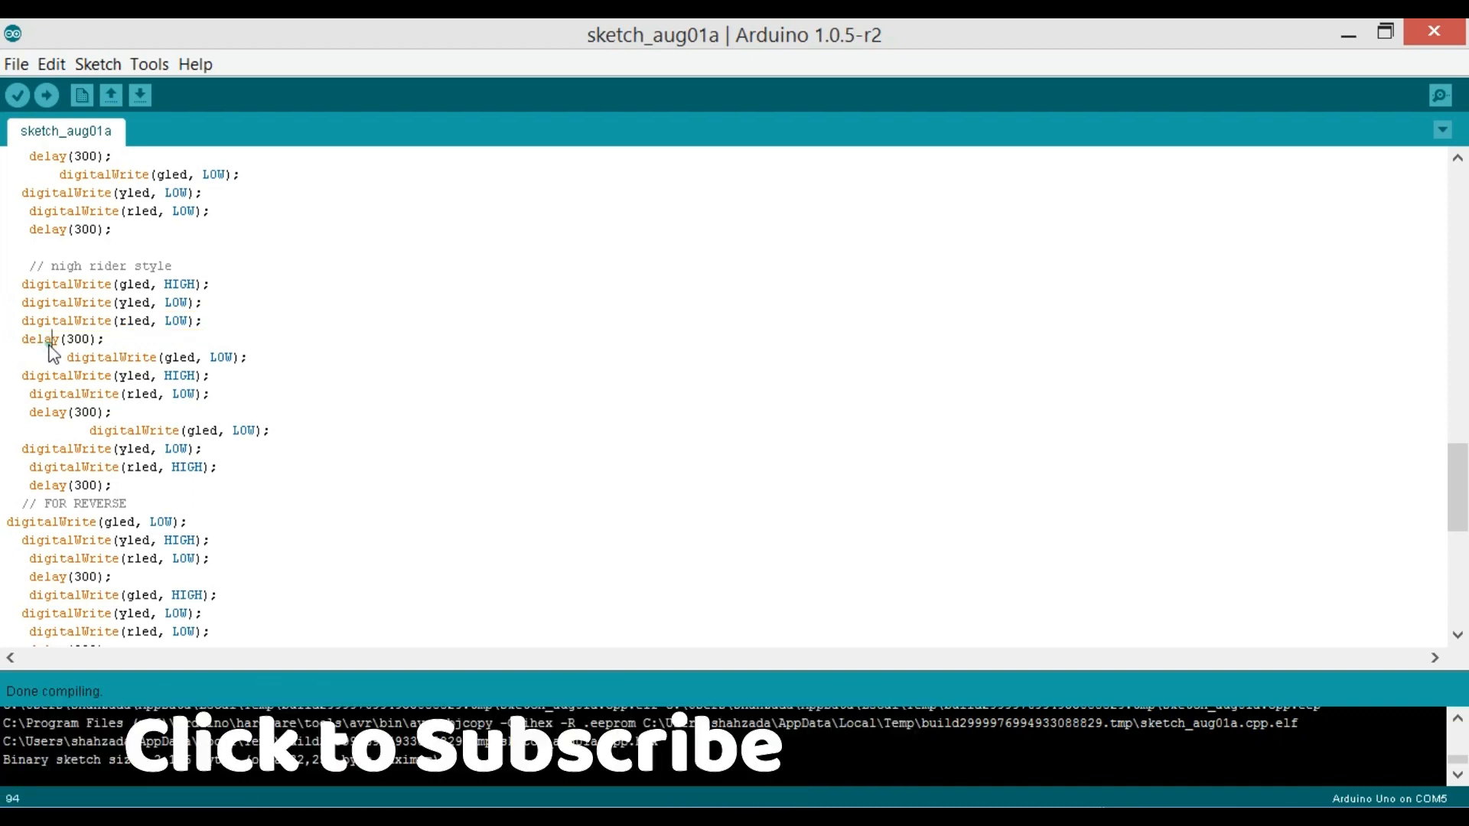
scroll("down", 3)
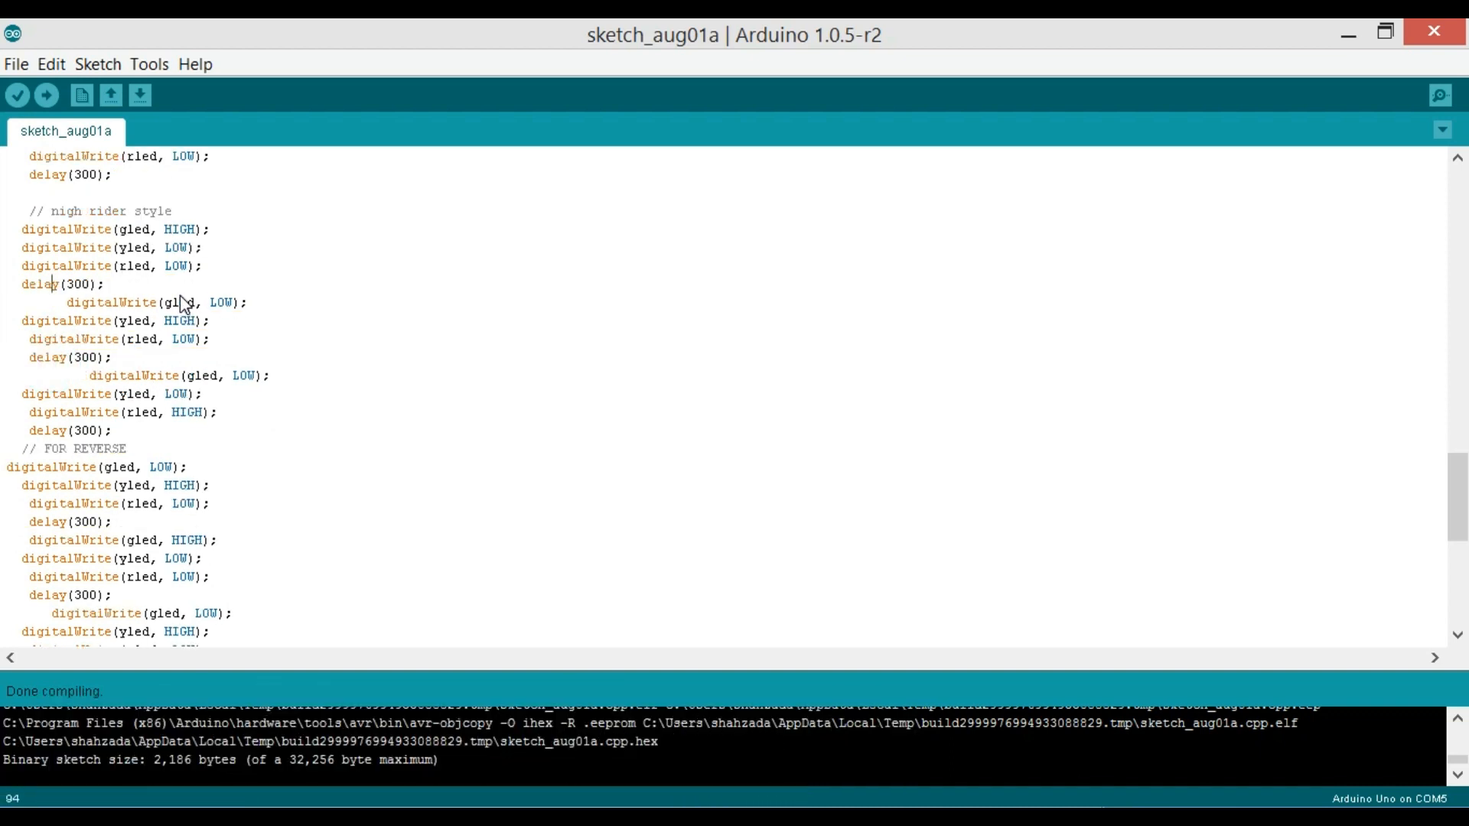
mouse_move(228, 314)
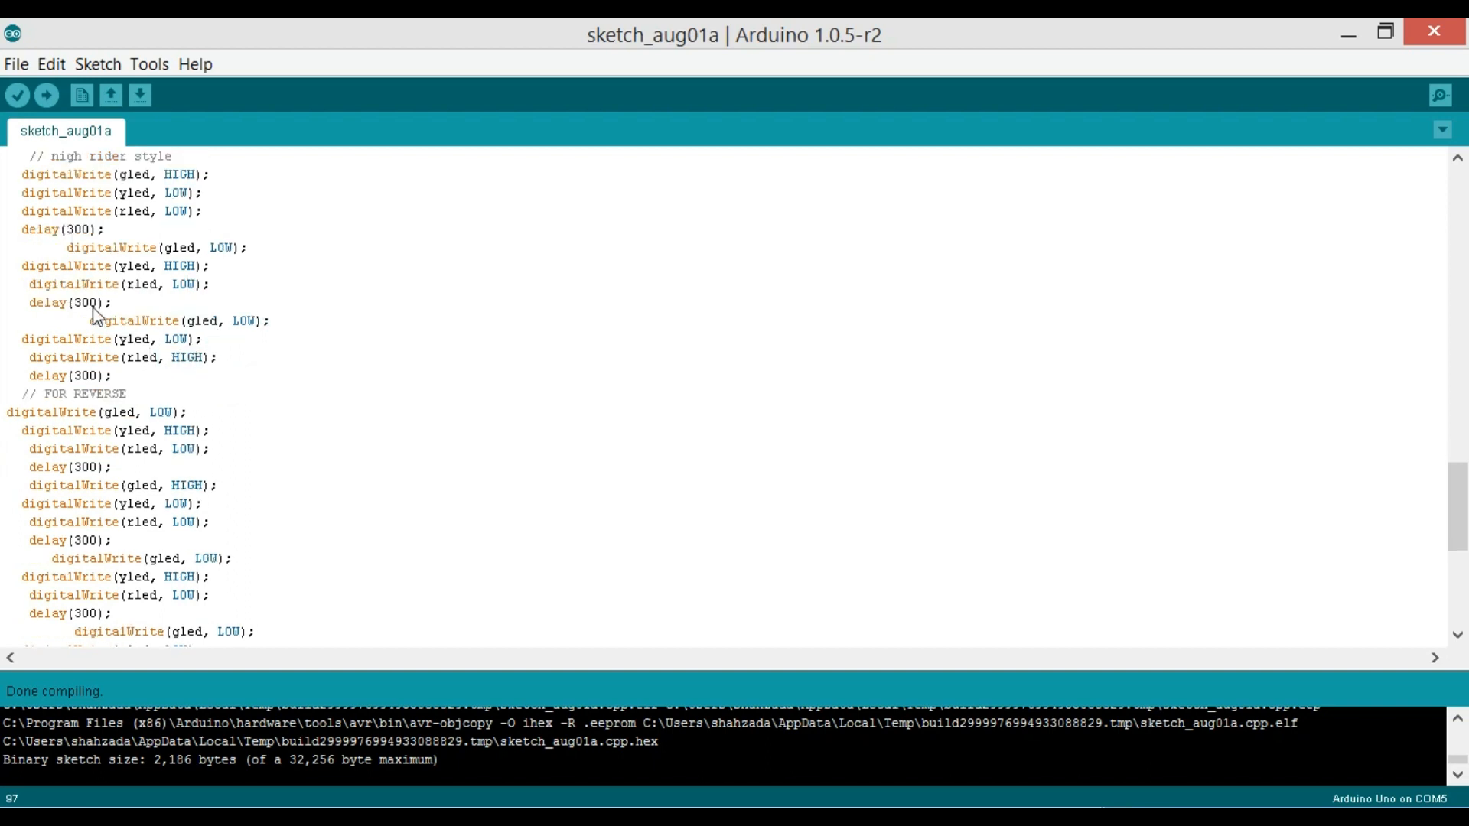
scroll("down", 3)
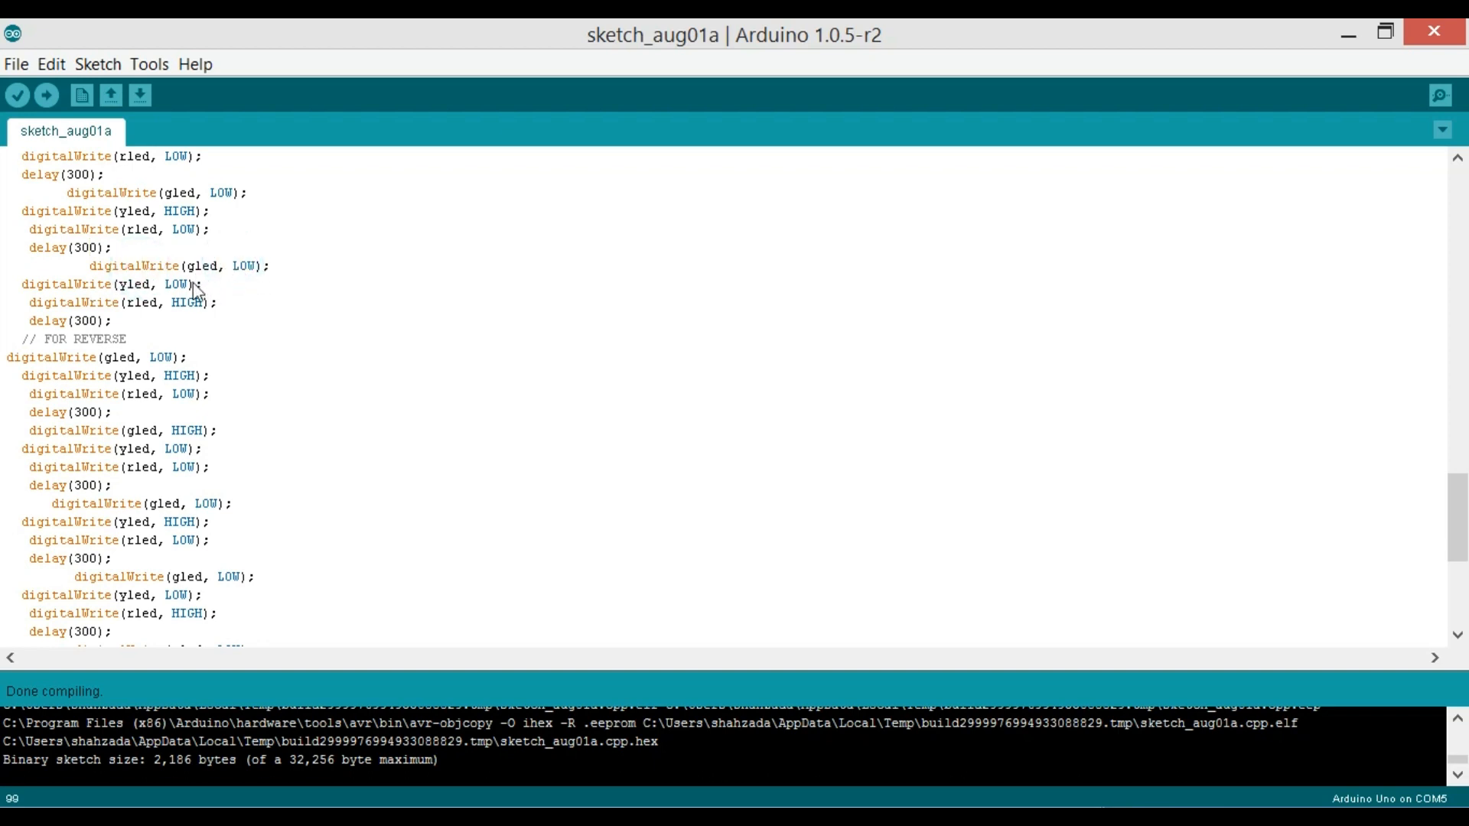
scroll("down", 3)
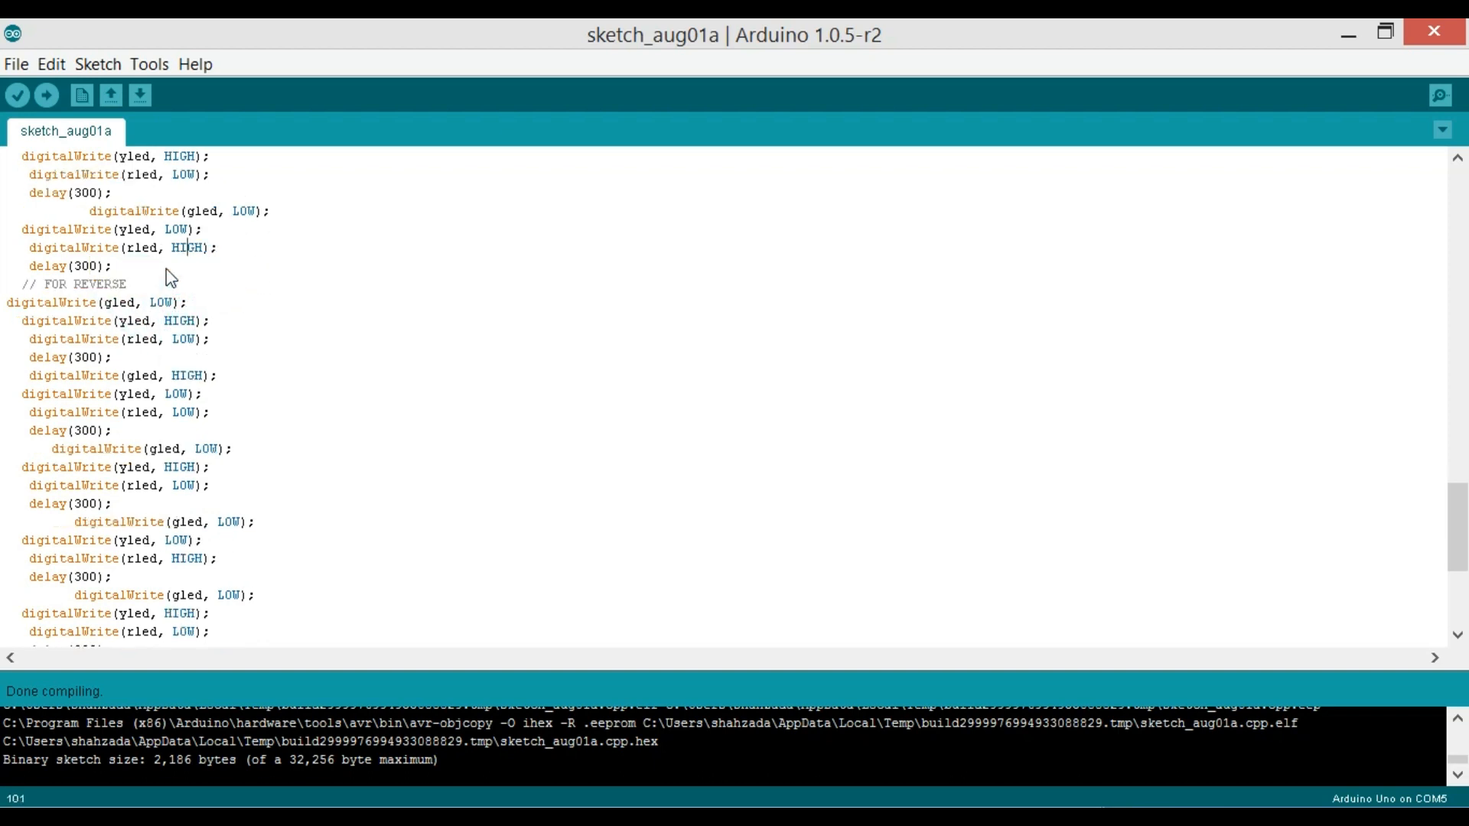
left_click(103, 276)
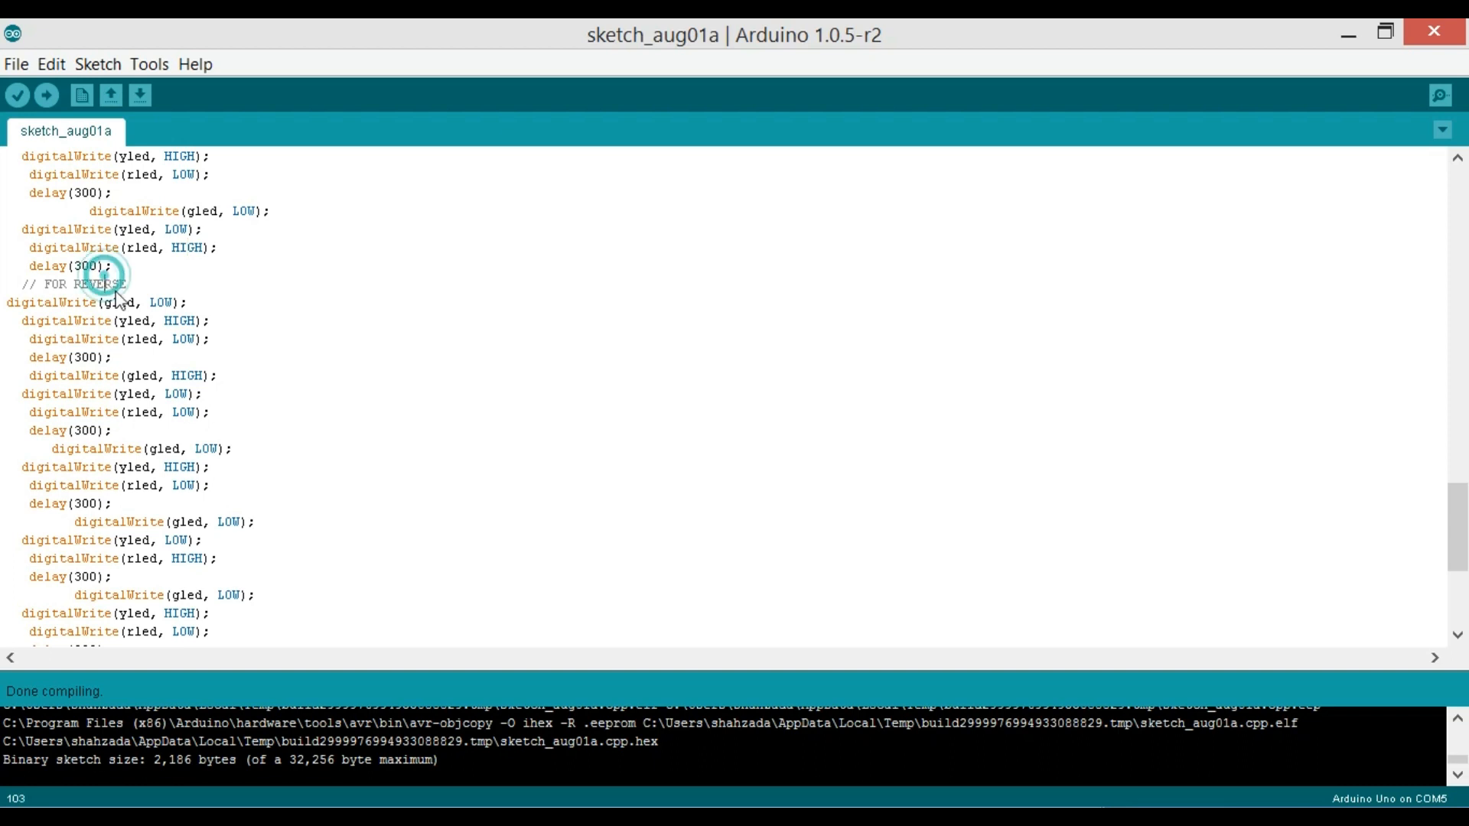
scroll("down", 3)
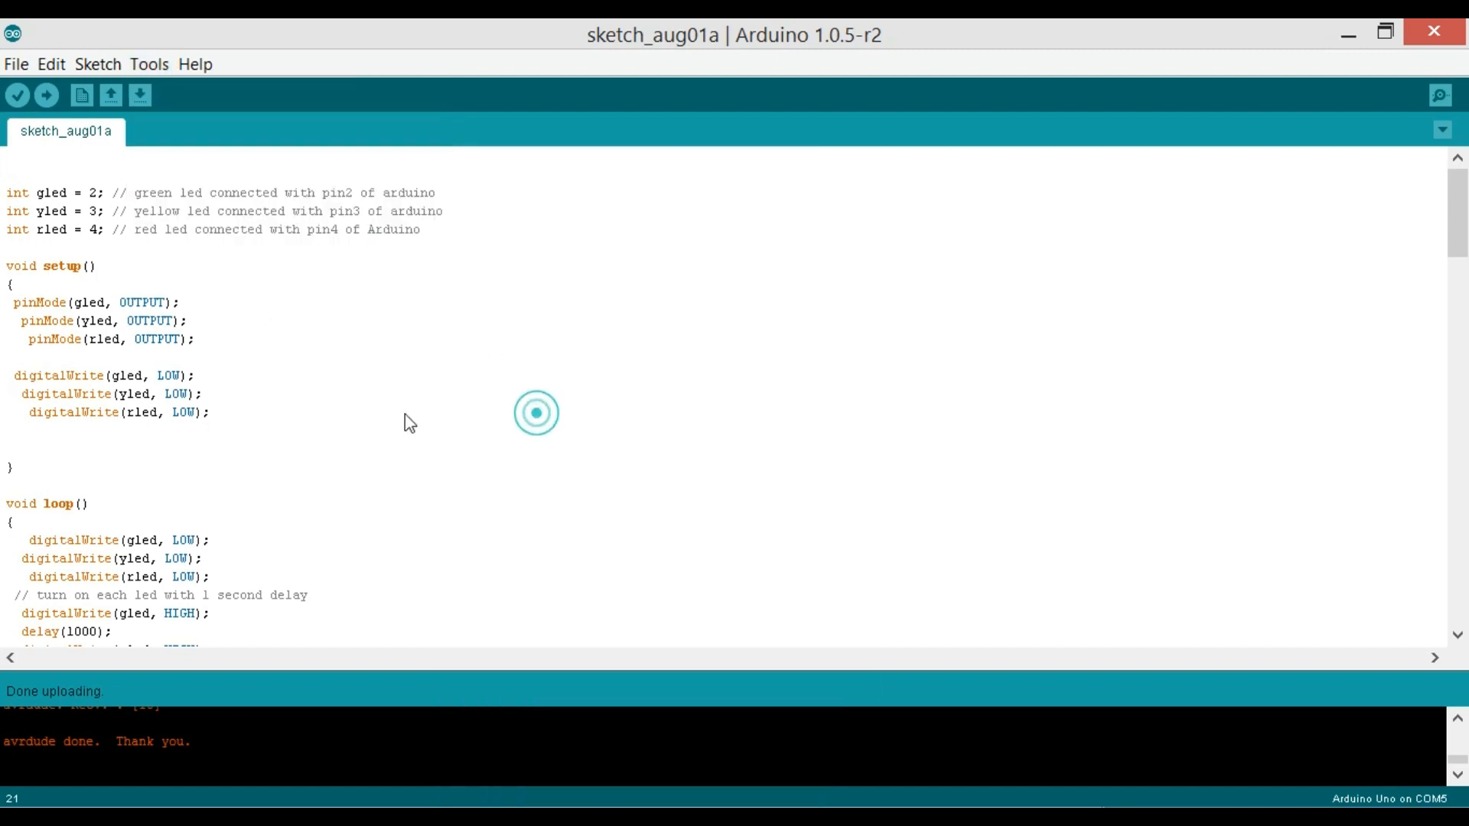
Verify the unchanged LED pattern sketch, compiling it into a 2,186-byte binary
left_click(17, 95)
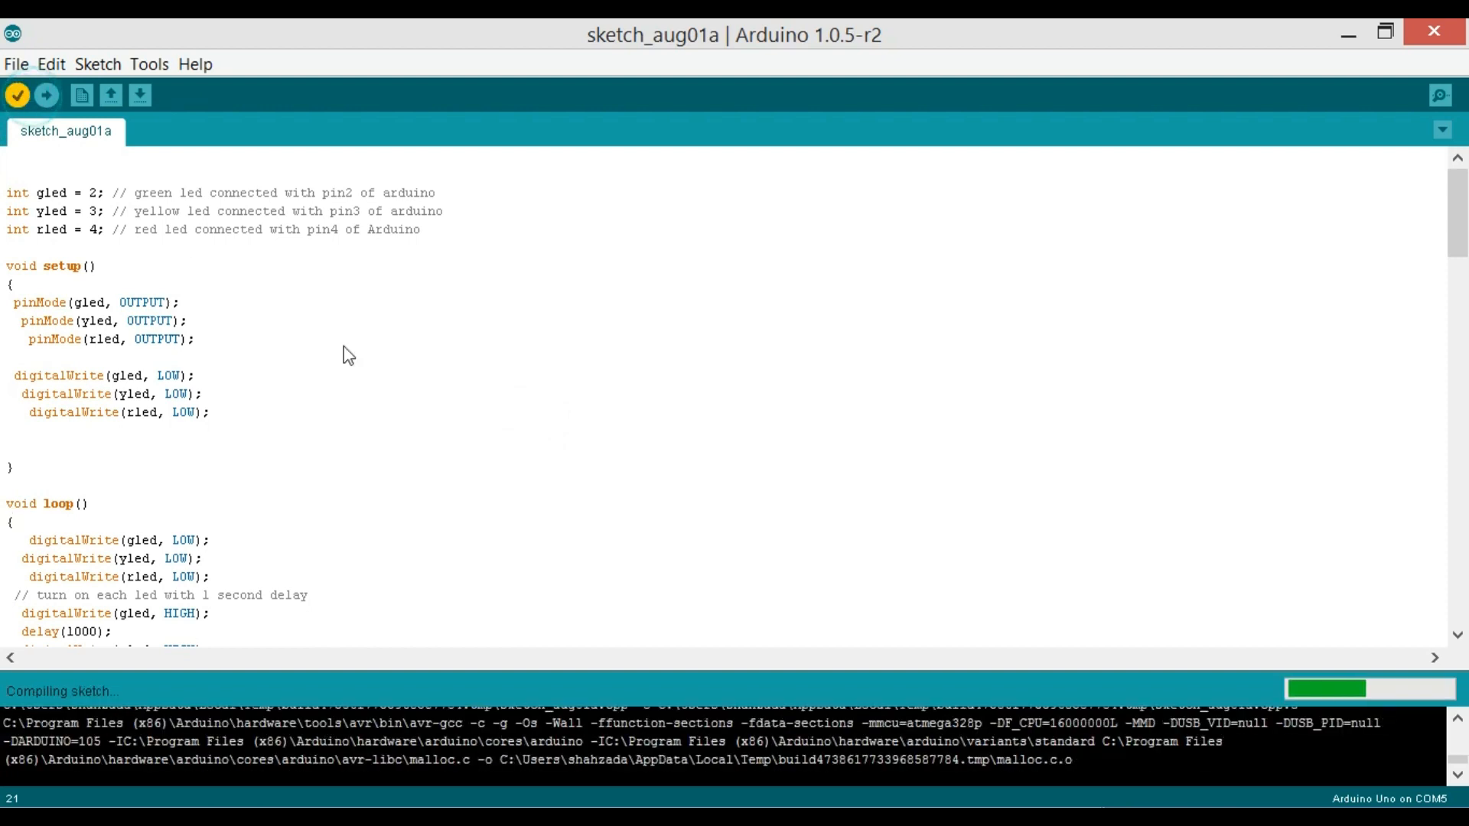
mouse_move(689, 550)
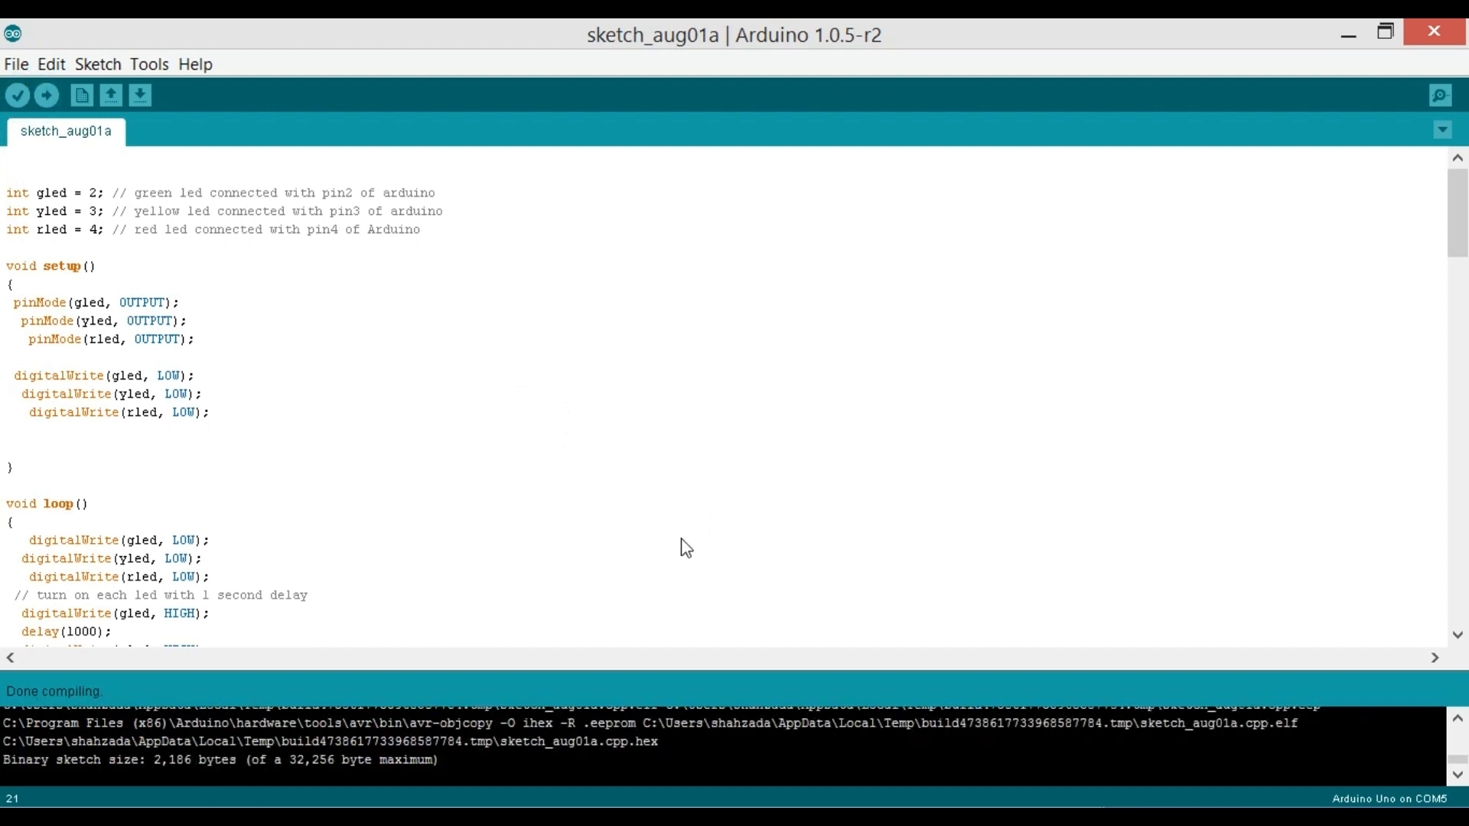
Compile and upload the LED pattern sketch to the Arduino Uno on COM5
left_click(17, 95)
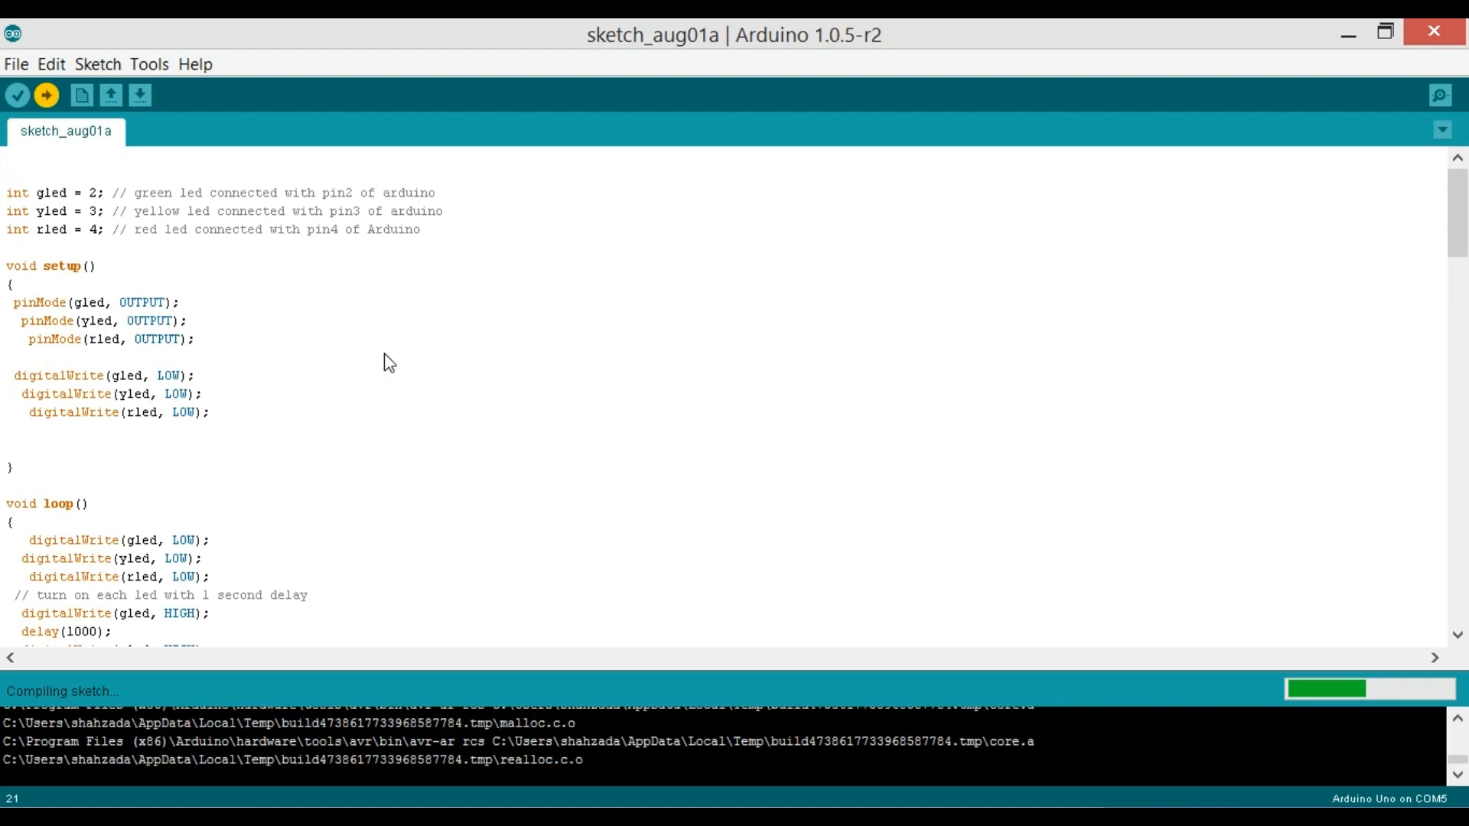
mouse_move(45, 95)
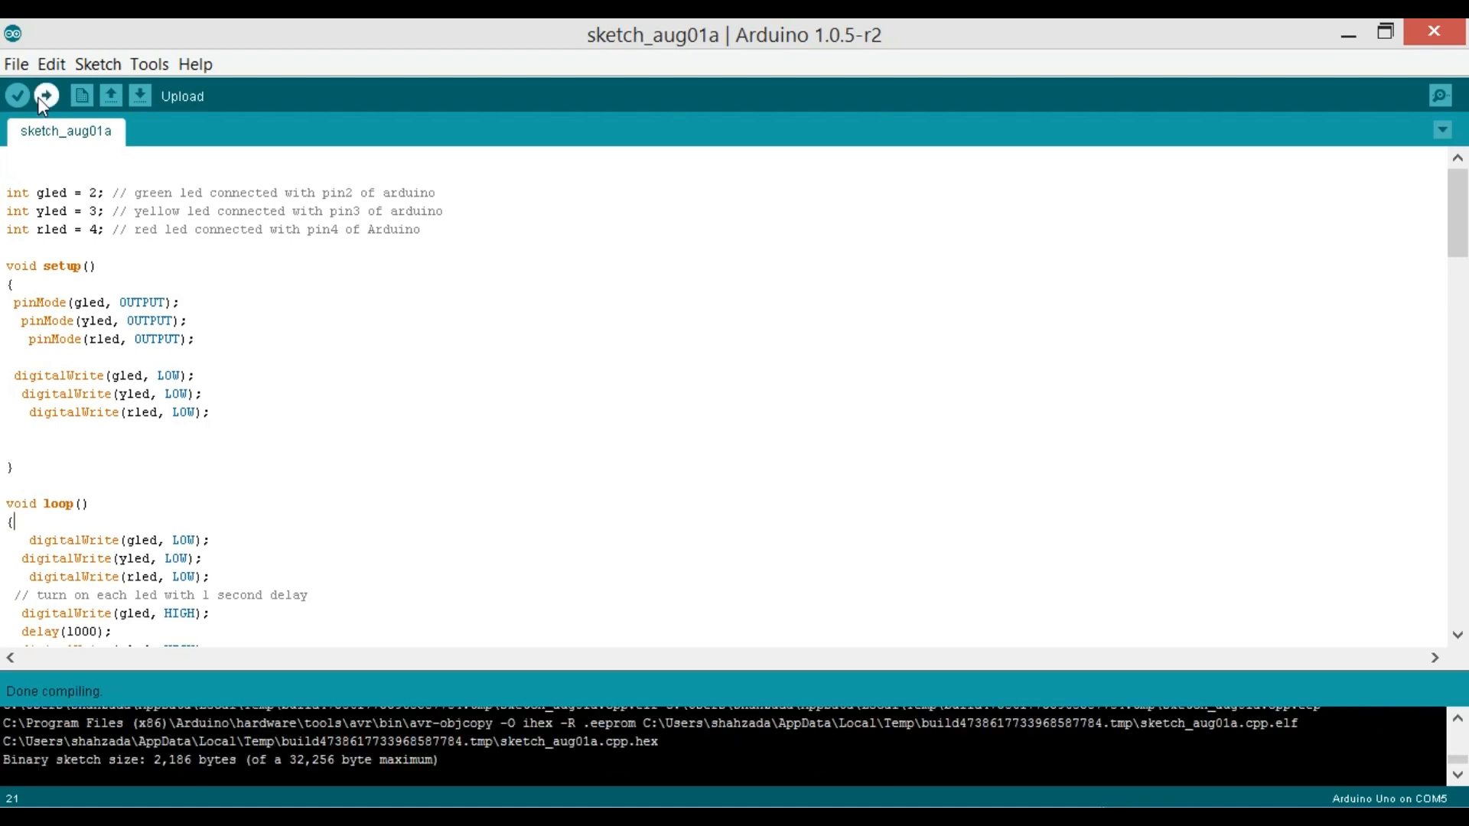
left_click(45, 95)
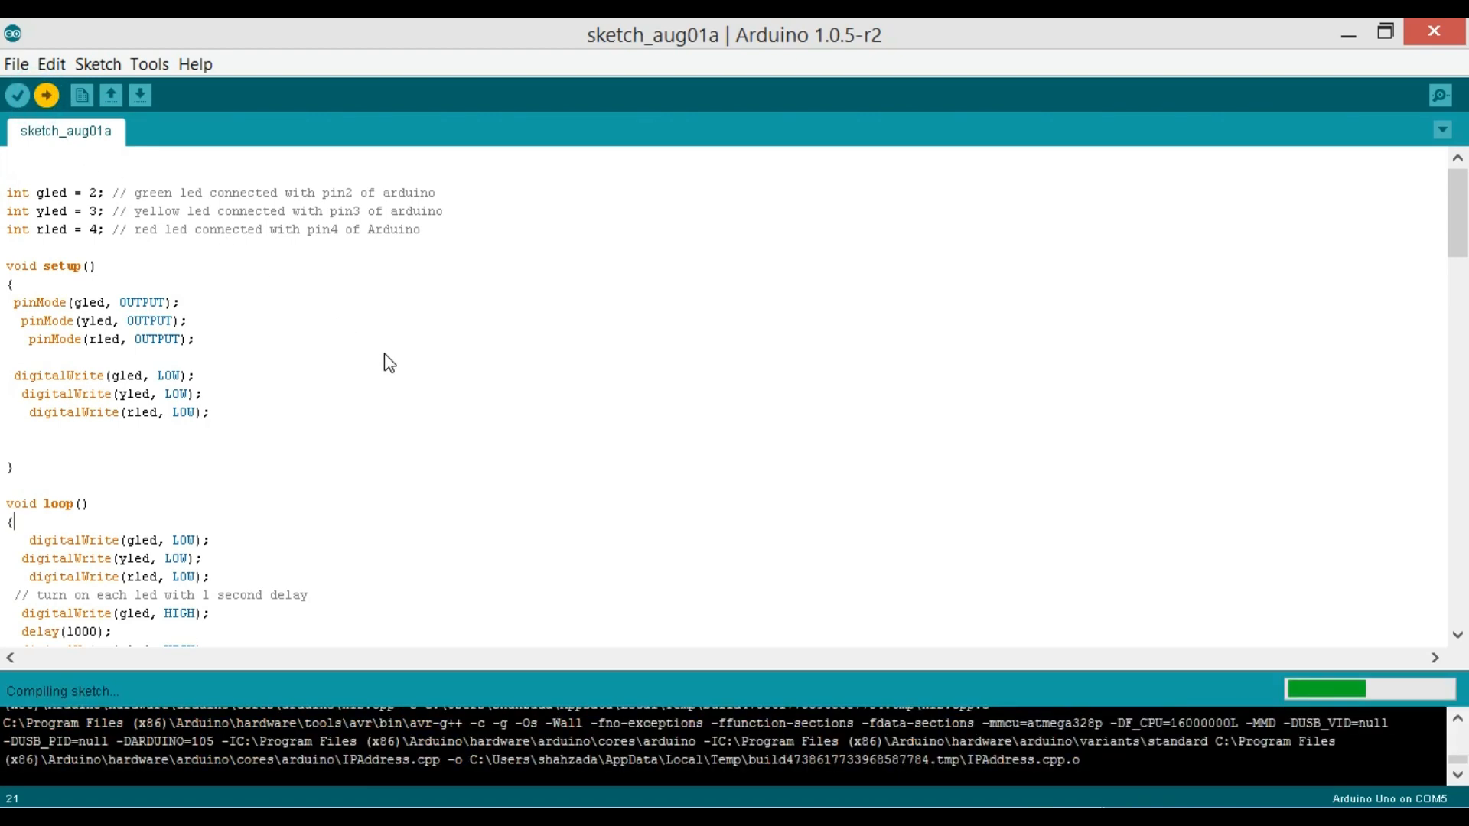